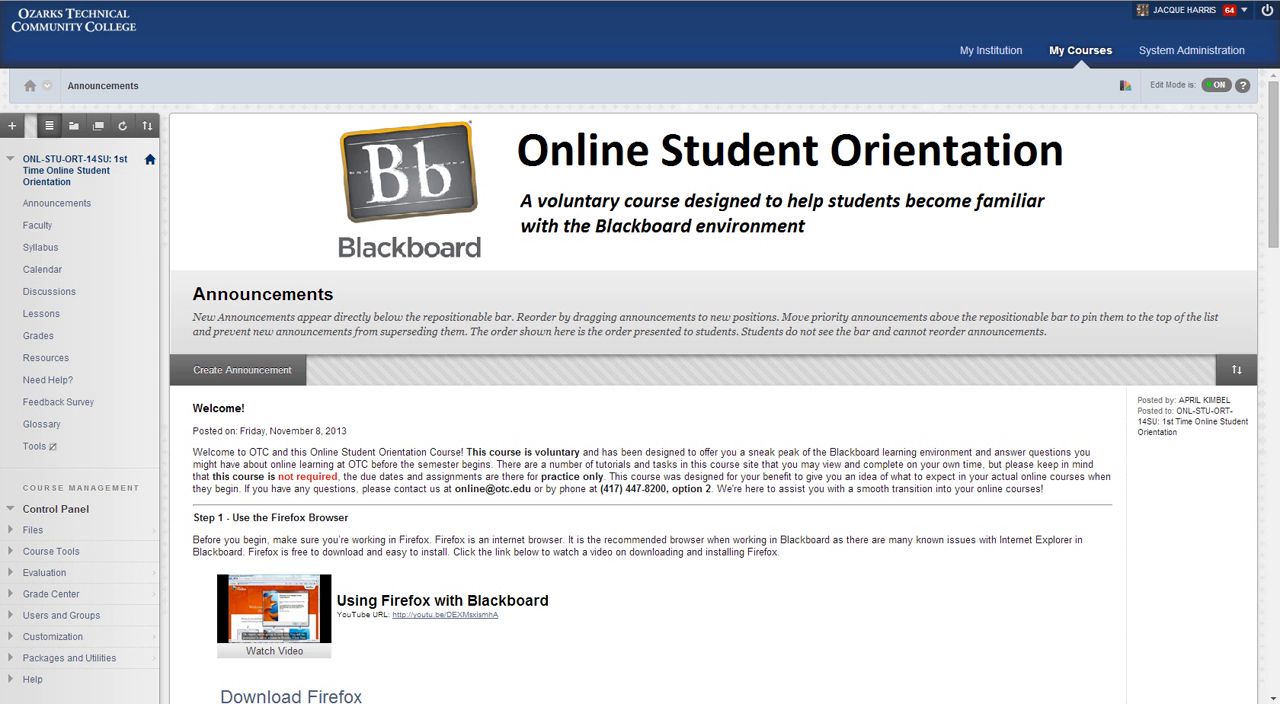
Open Discussions from the course menu to list the Questions? and Practice Discussion forums
{"action": "left_click", "coordinate": [48, 291]}
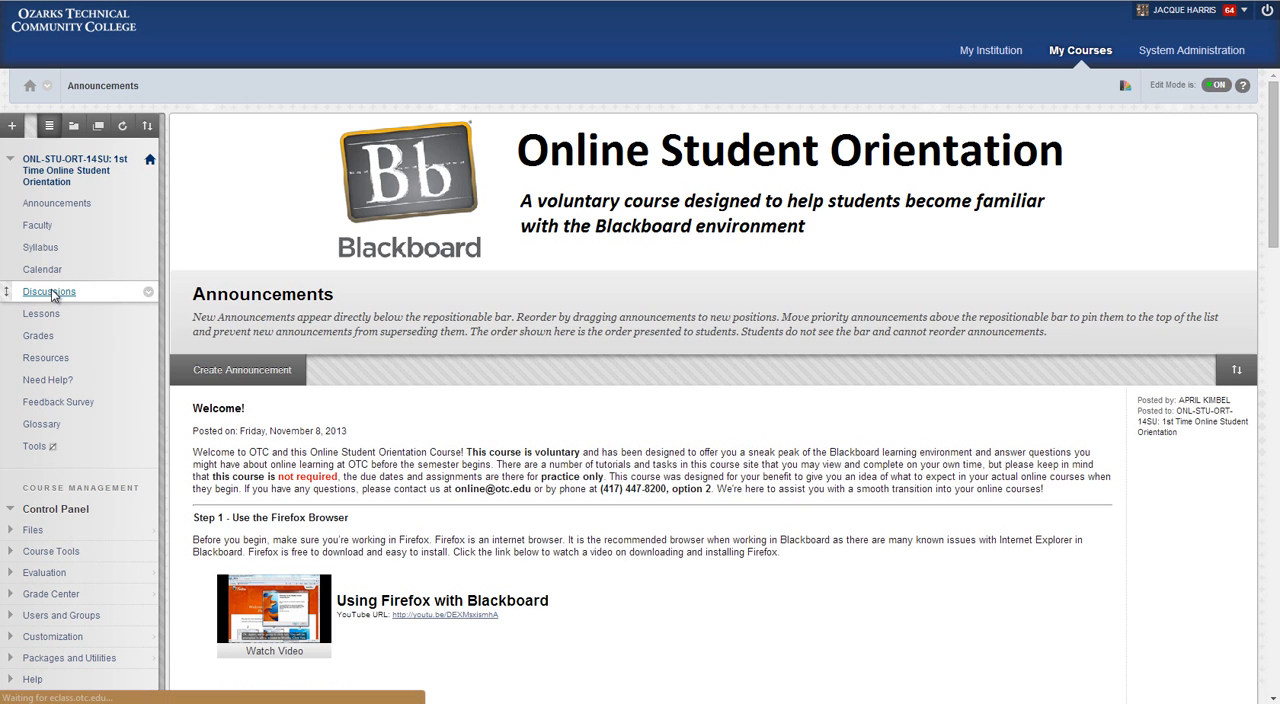
{"action": "left_click", "coordinate": [48, 291]}
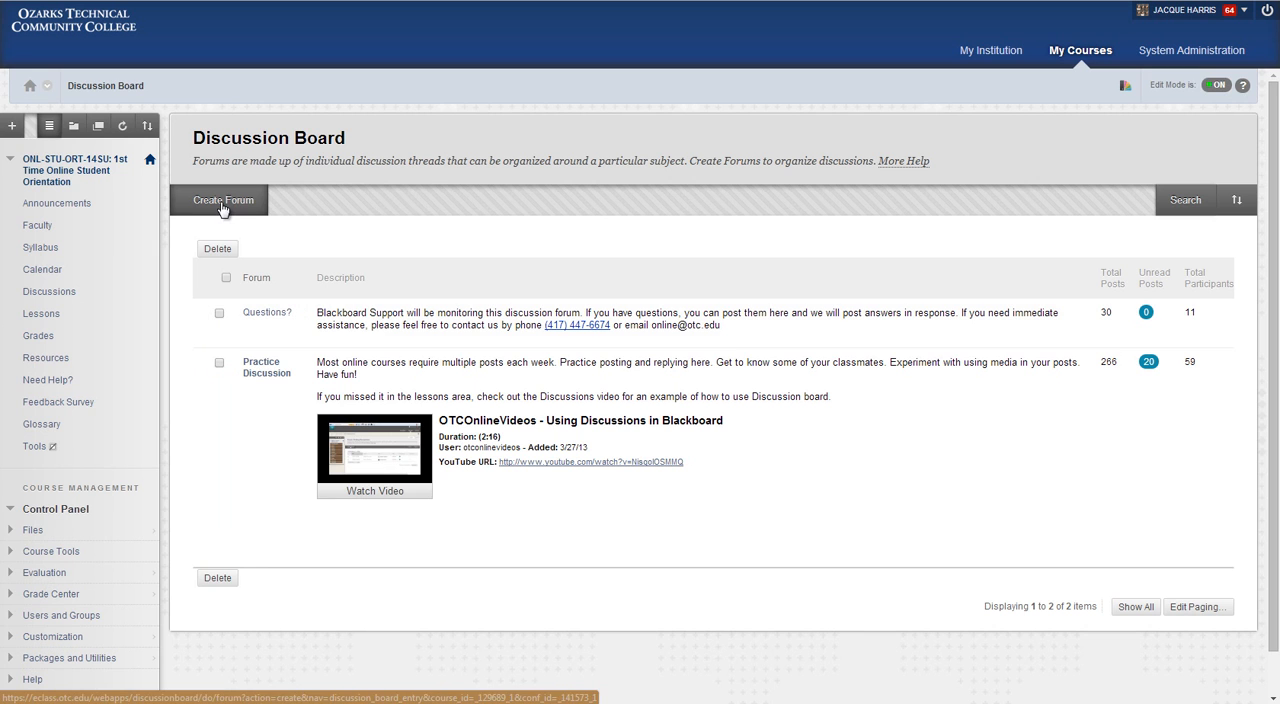
Create a new forum and begin entering the name TEST FORUM
{"action": "left_click", "coordinate": [222, 200]}
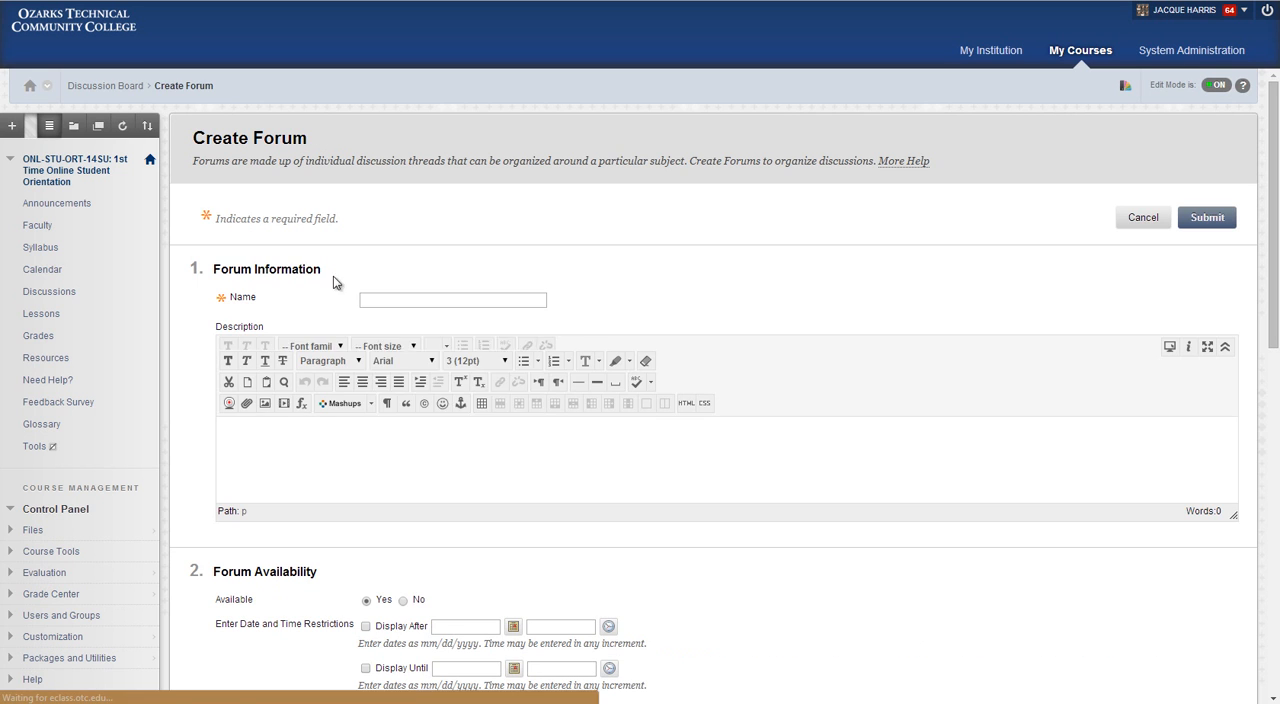
{"action": "left_click", "coordinate": [452, 300]}
{"action": "type", "text": "TEST FORUM"}
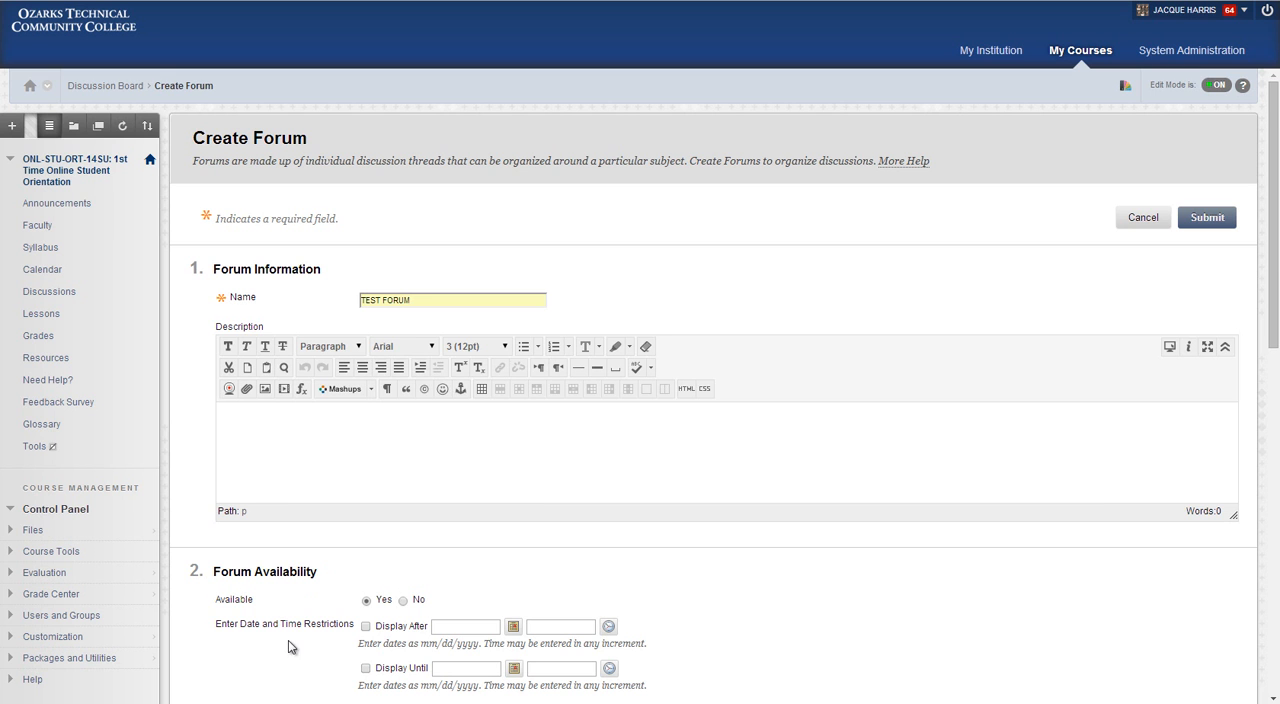
Fill Display After 05/30/2014 and Display Until 06/01/2014, then uncheck both restrictions
{"action": "scroll", "scroll_direction": "down", "scroll_amount": 3}
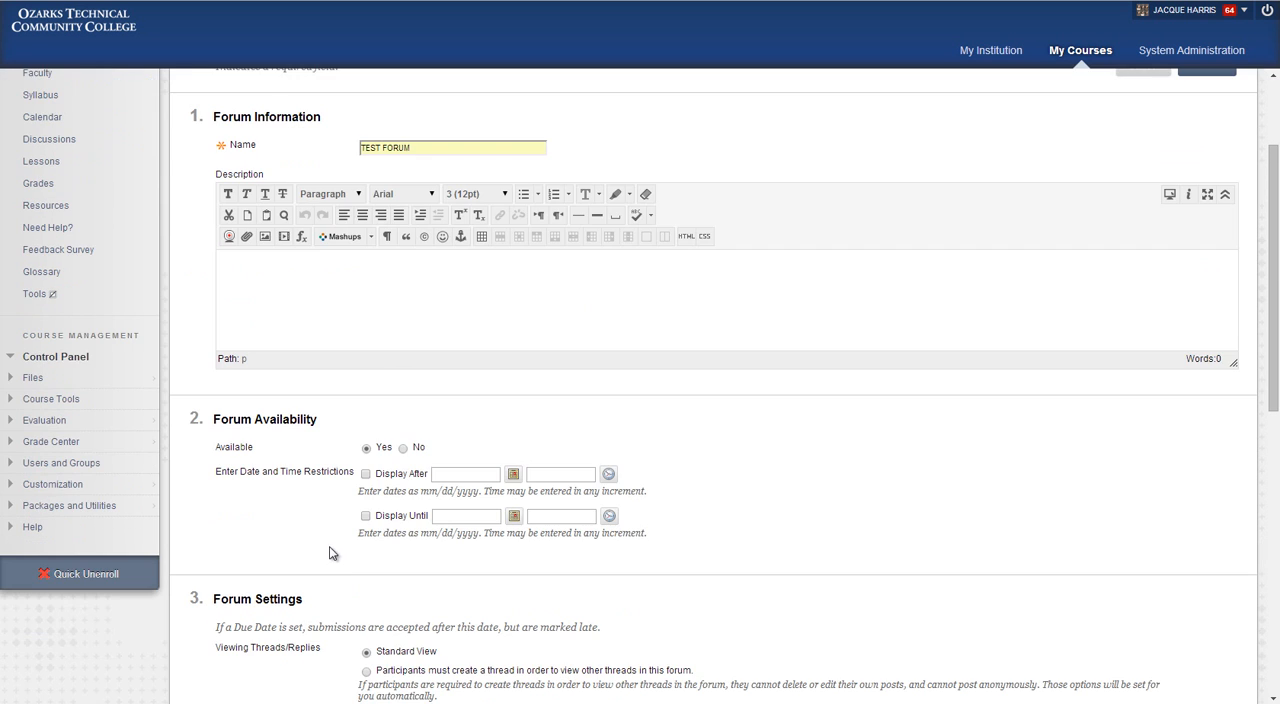
{"action": "scroll", "scroll_direction": "down", "scroll_amount": 3}
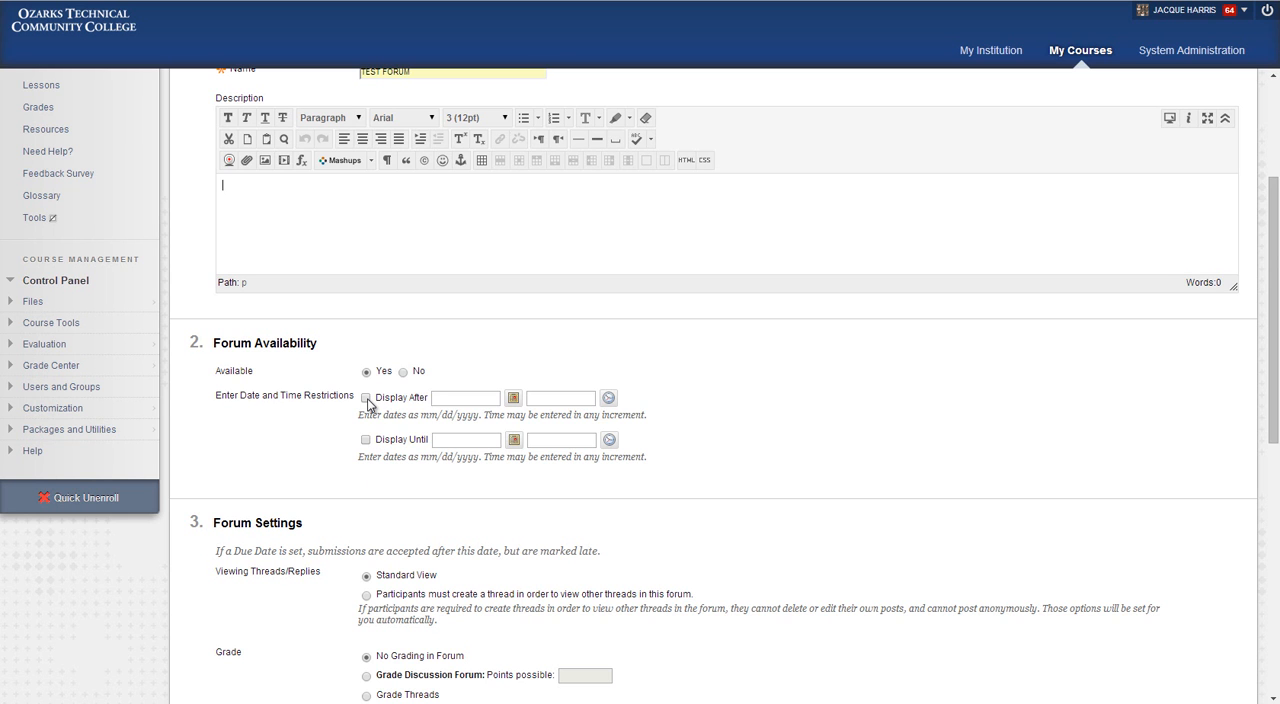
{"action": "left_click", "coordinate": [366, 398]}
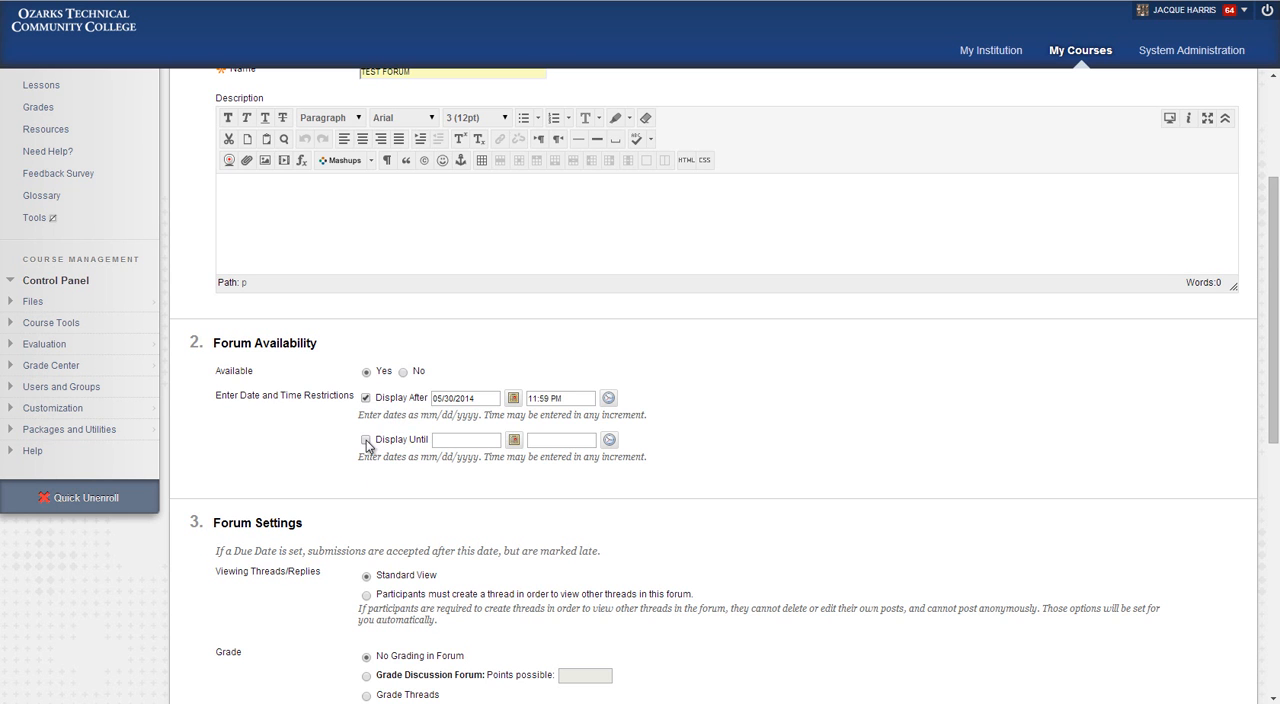
{"action": "left_click", "coordinate": [366, 439]}
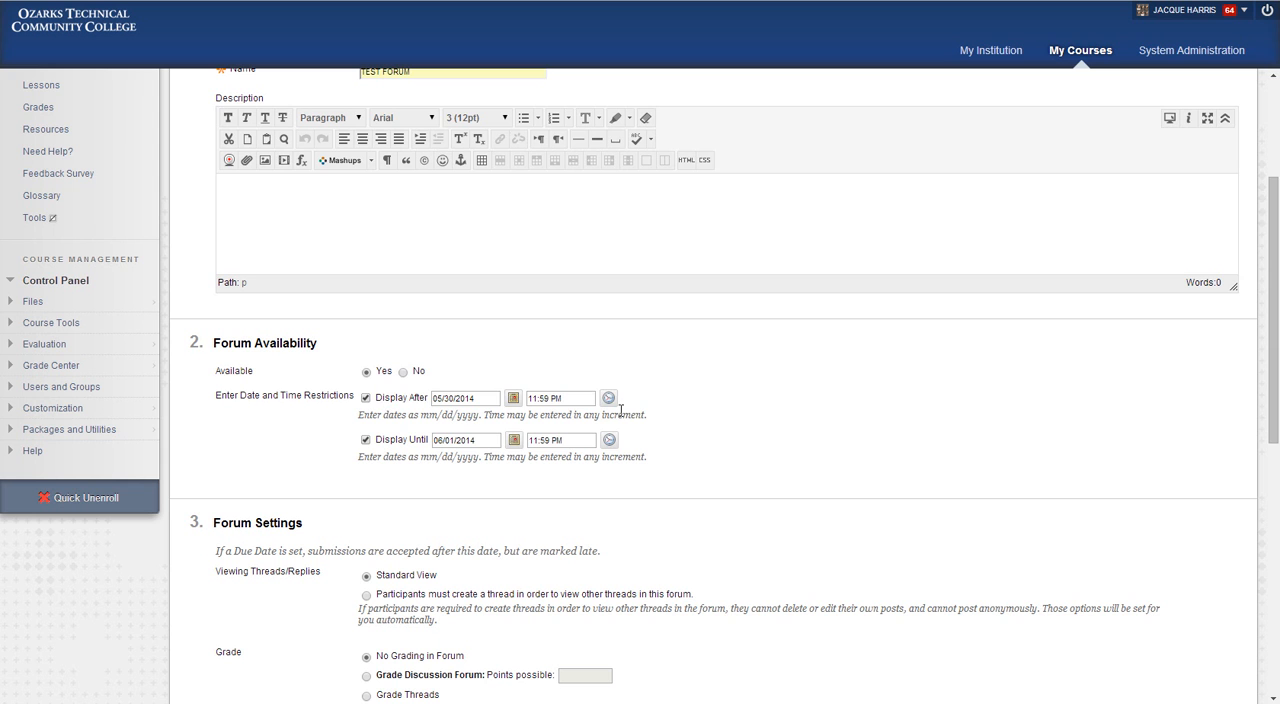
{"action": "mouse_move", "coordinate": [368, 433]}
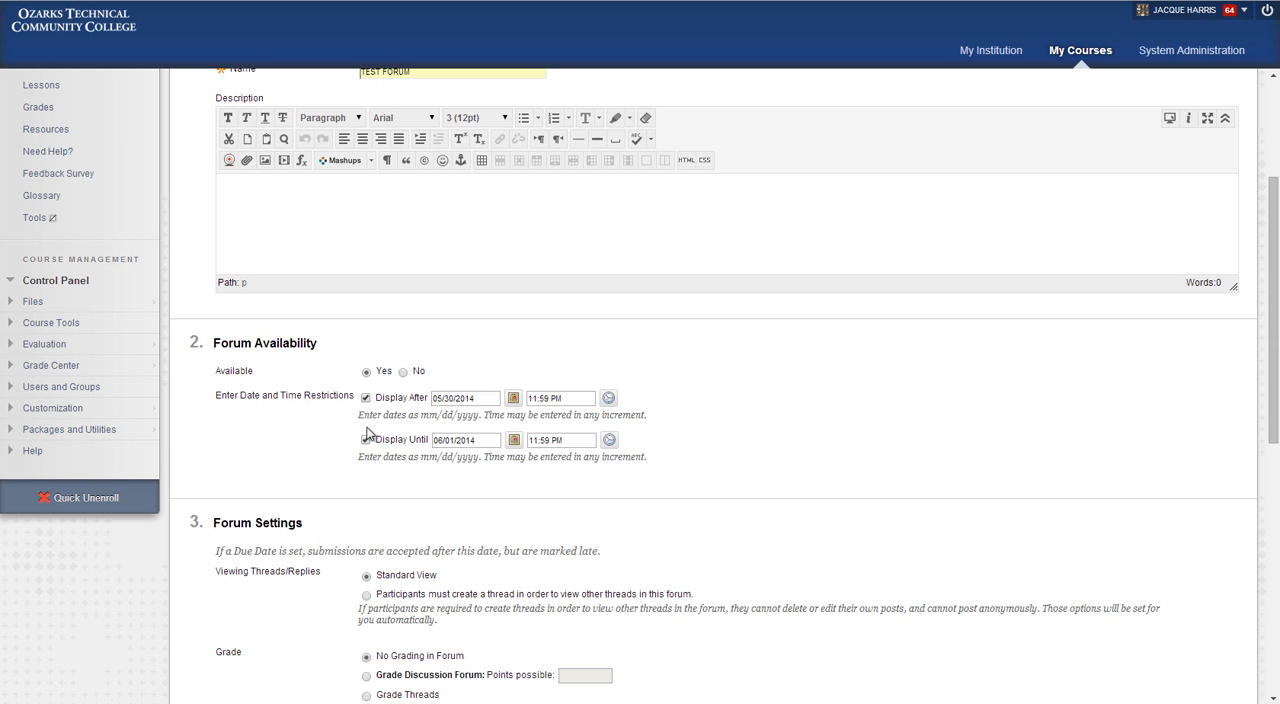
{"action": "left_click", "coordinate": [366, 439]}
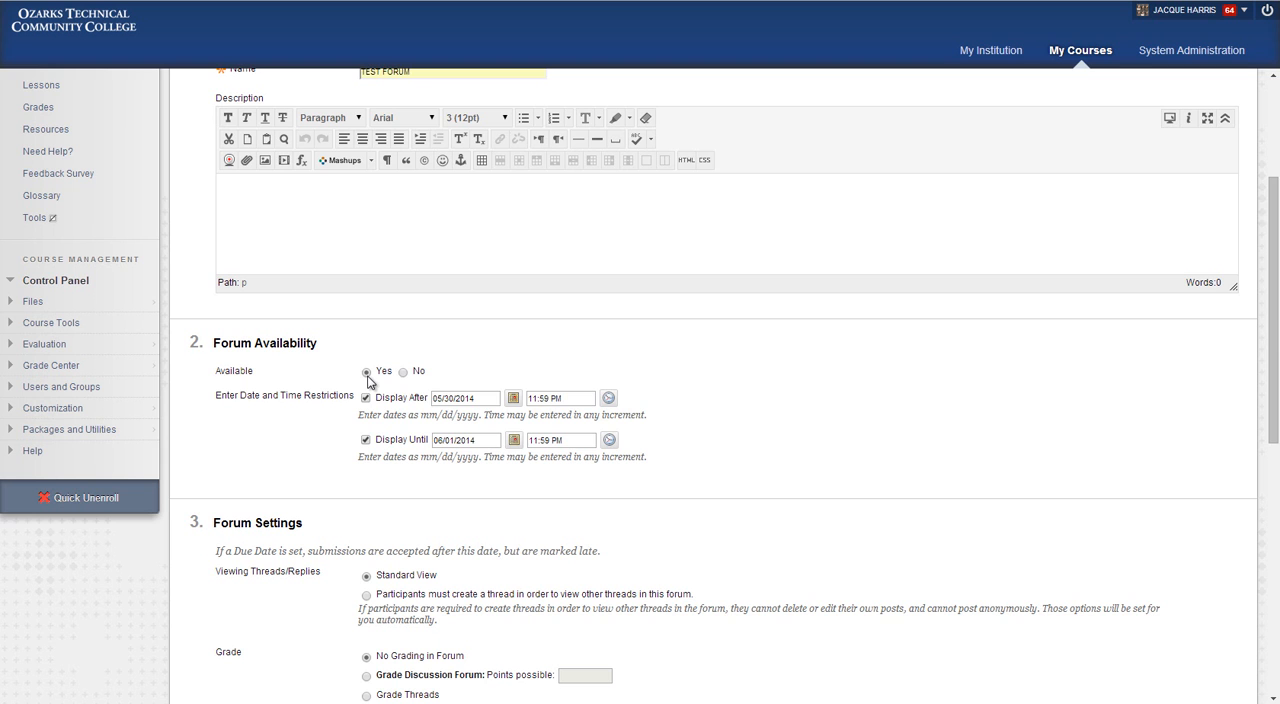
{"action": "mouse_move", "coordinate": [407, 382]}
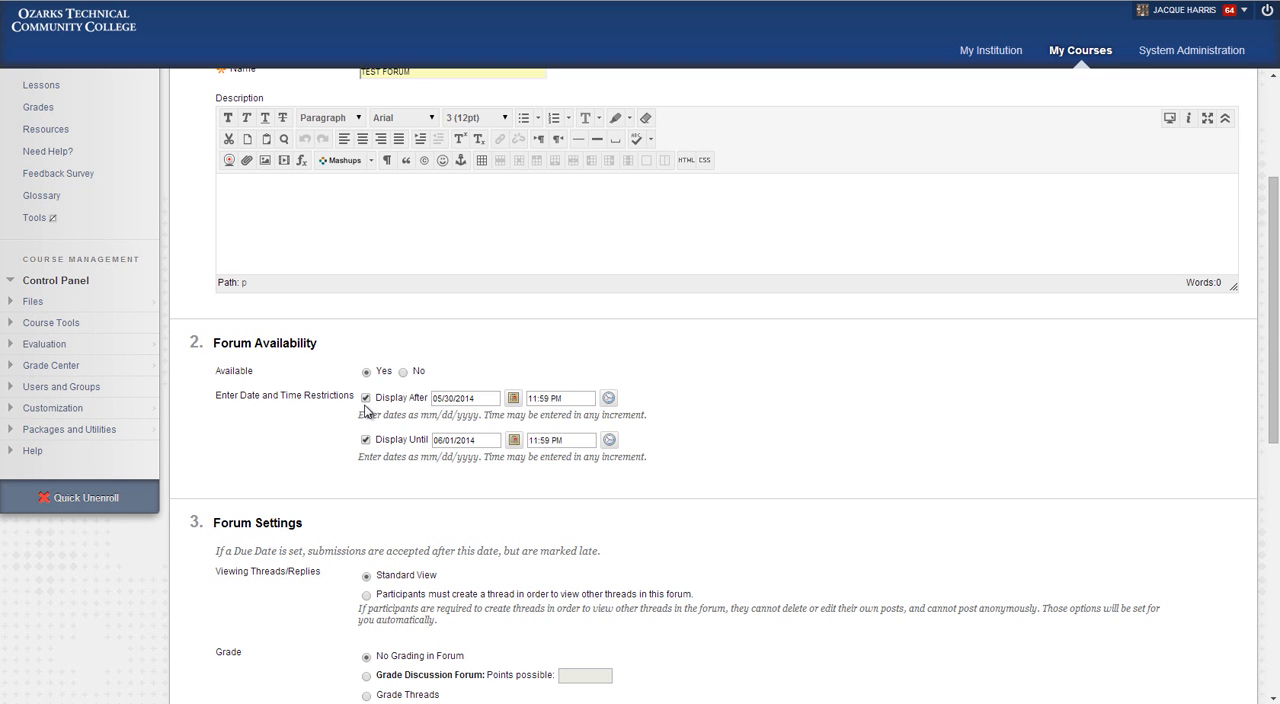
{"action": "mouse_move", "coordinate": [585, 414]}
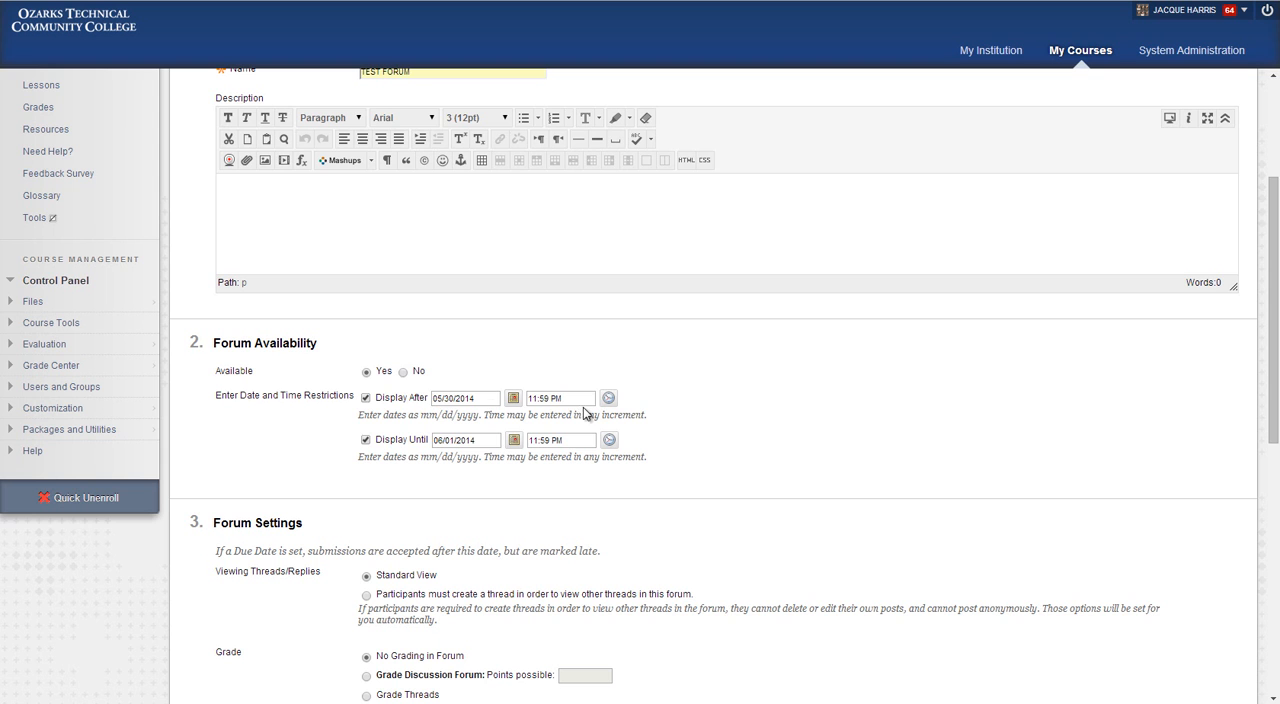
{"action": "mouse_move", "coordinate": [583, 452]}
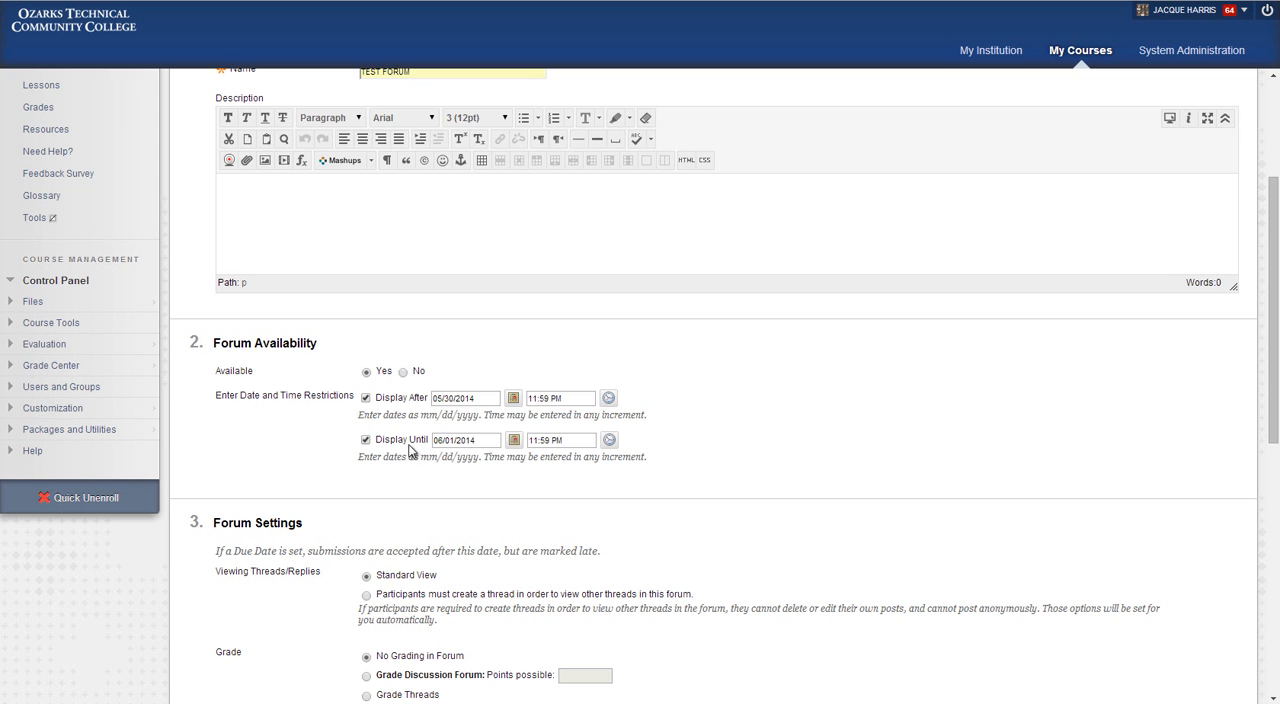
{"action": "left_click", "coordinate": [365, 439]}
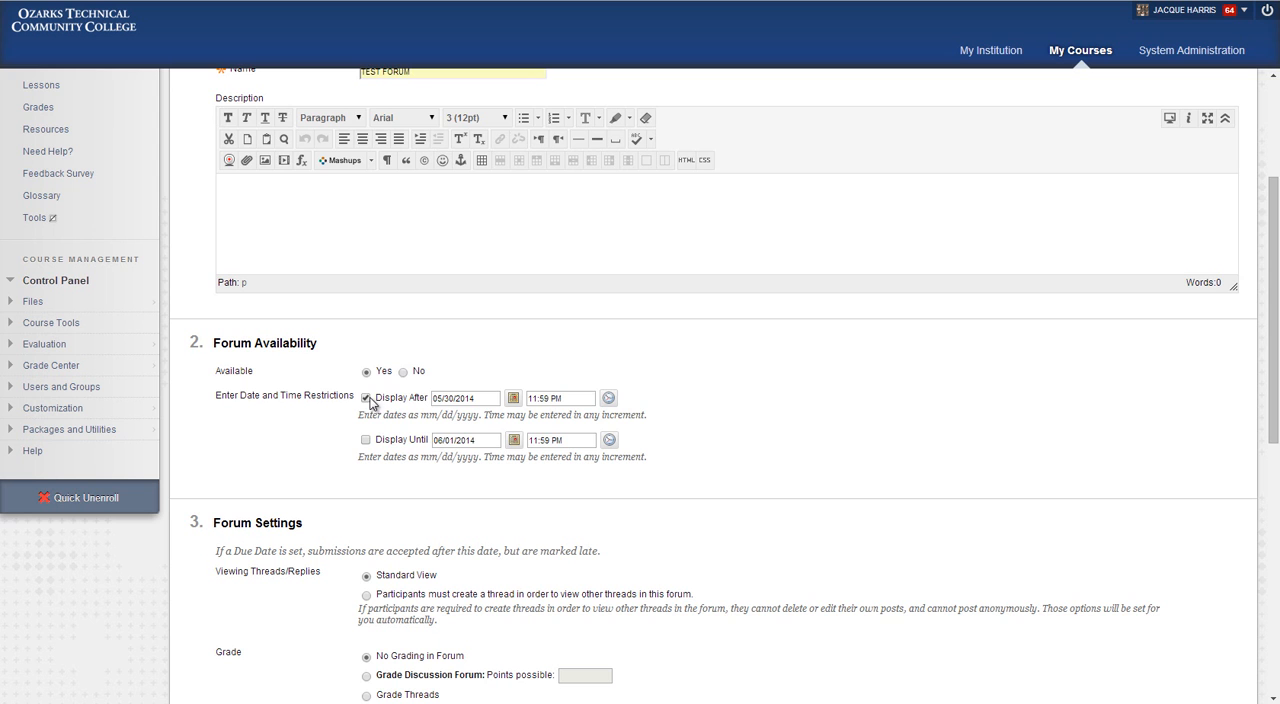
{"action": "left_click", "coordinate": [366, 397]}
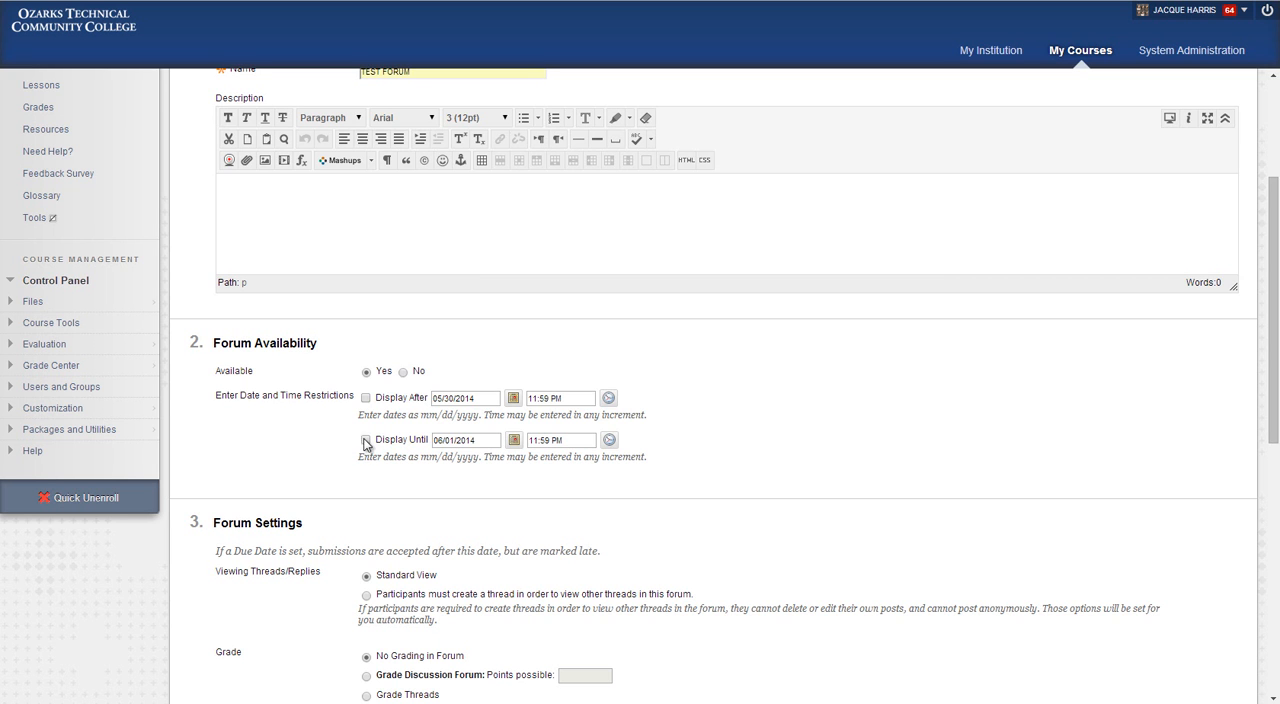
{"action": "scroll", "scroll_direction": "down", "scroll_amount": 3}
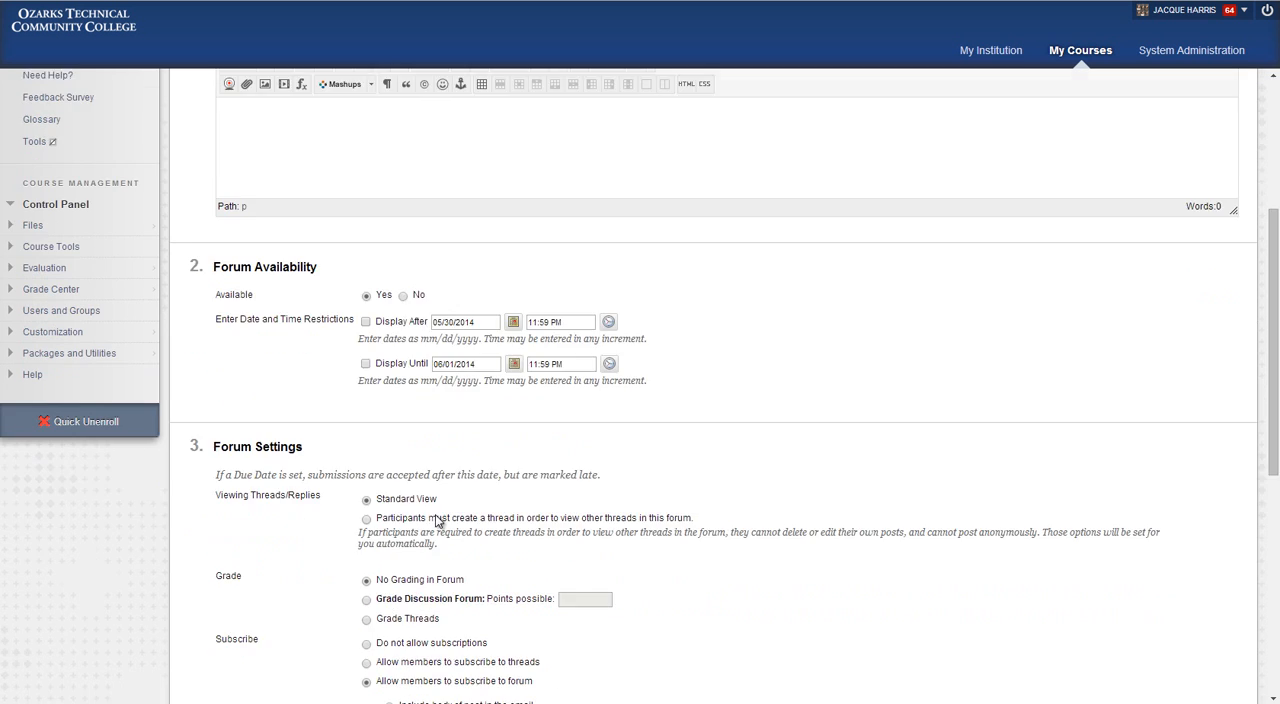
{"action": "scroll", "scroll_direction": "down", "scroll_amount": 3}
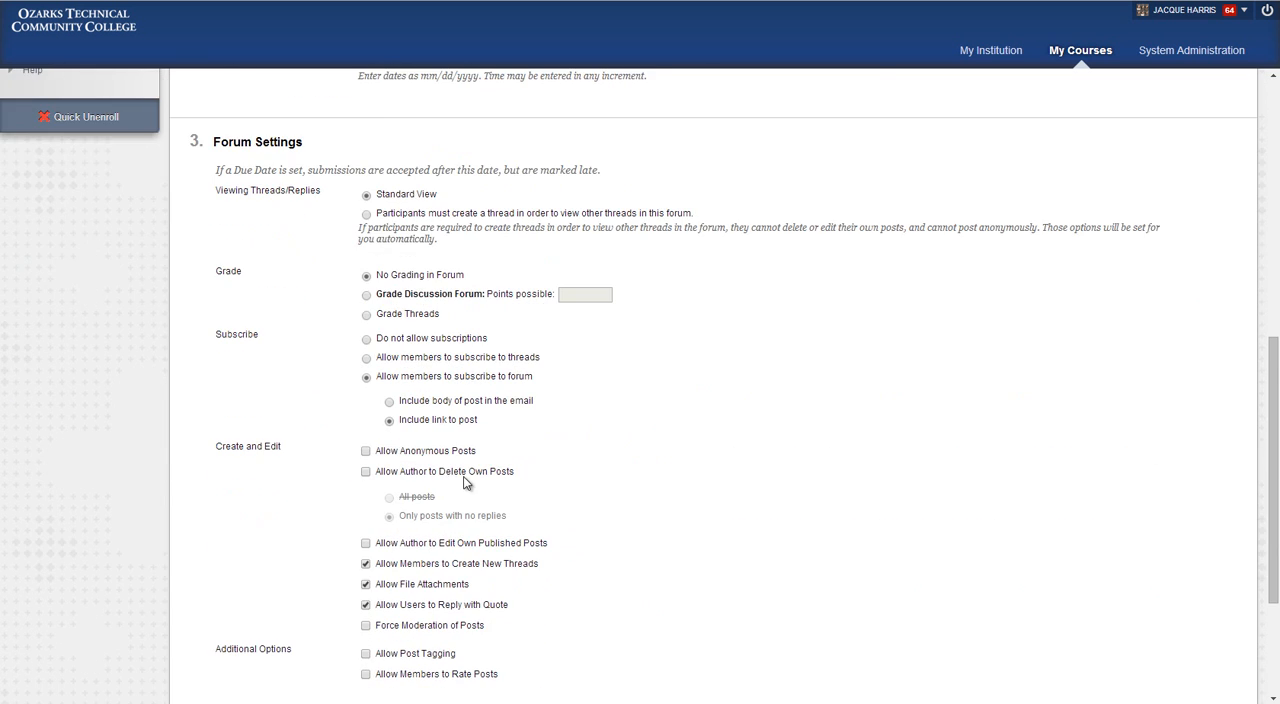
{"action": "scroll", "scroll_direction": "down", "scroll_amount": 3}
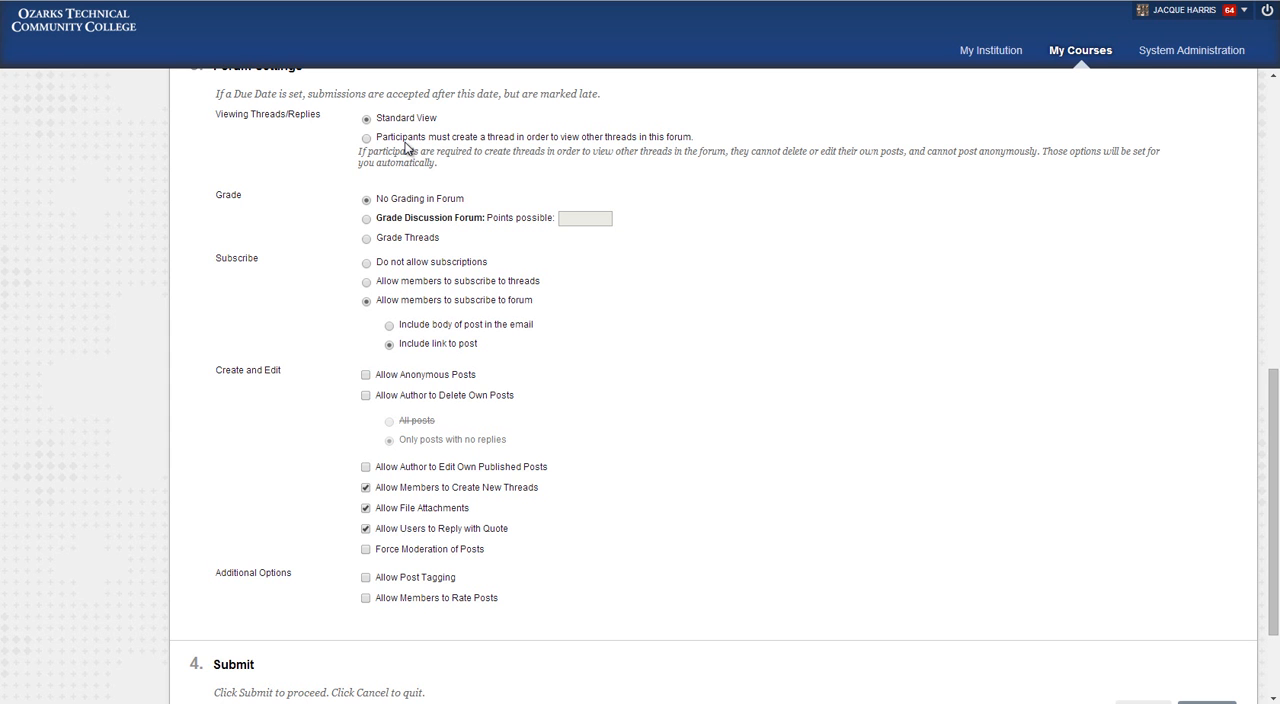
{"action": "mouse_move", "coordinate": [443, 170]}
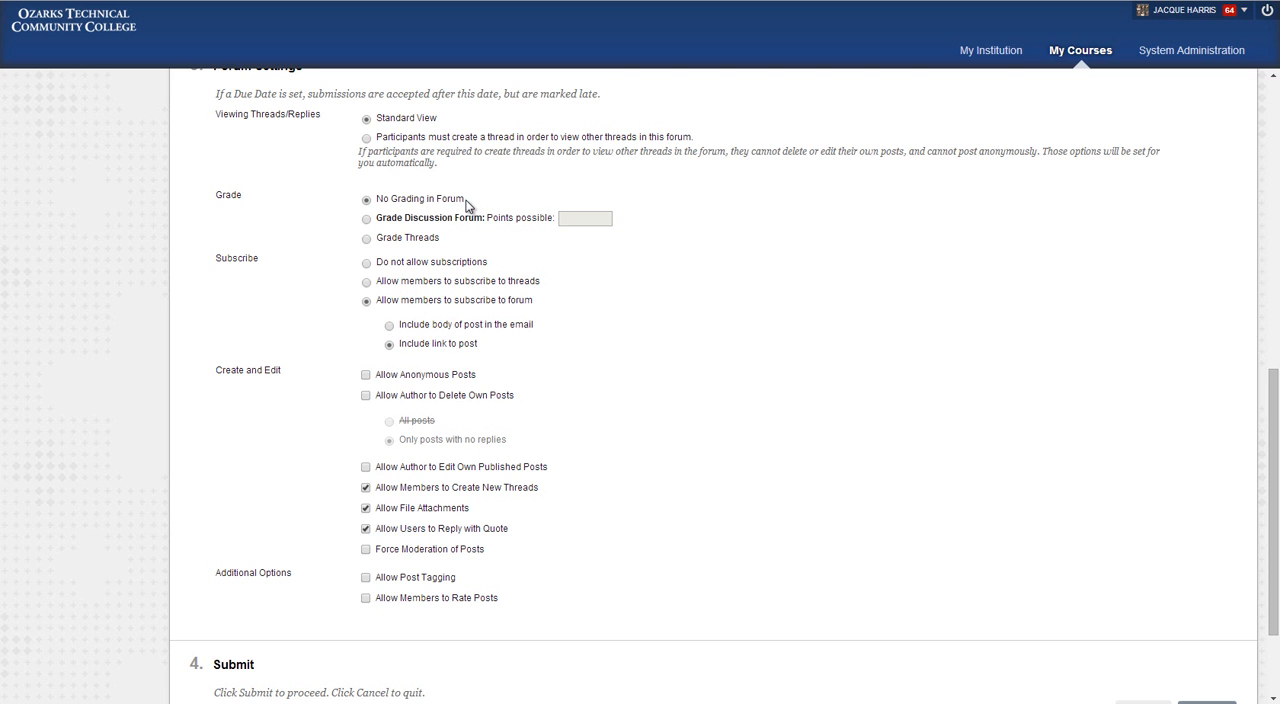
{"action": "mouse_move", "coordinate": [409, 210]}
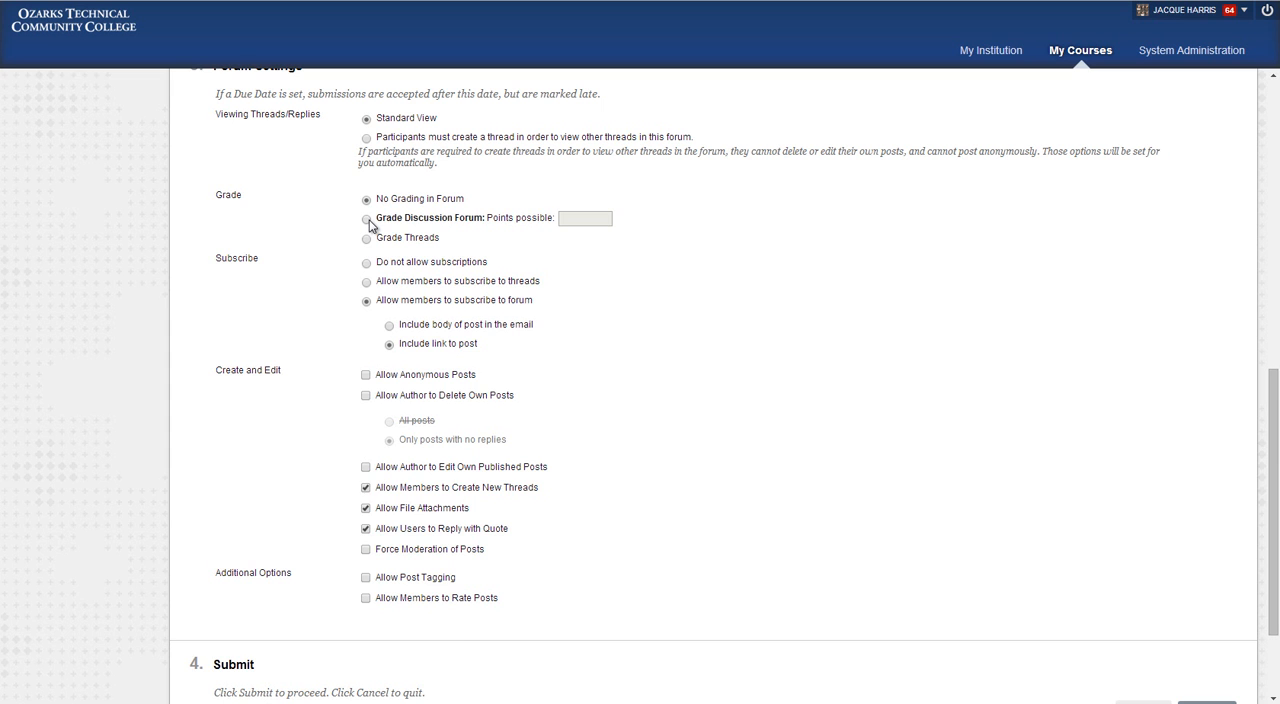
Grade the whole discussion forum with 10 points possible
{"action": "left_click", "coordinate": [366, 219]}
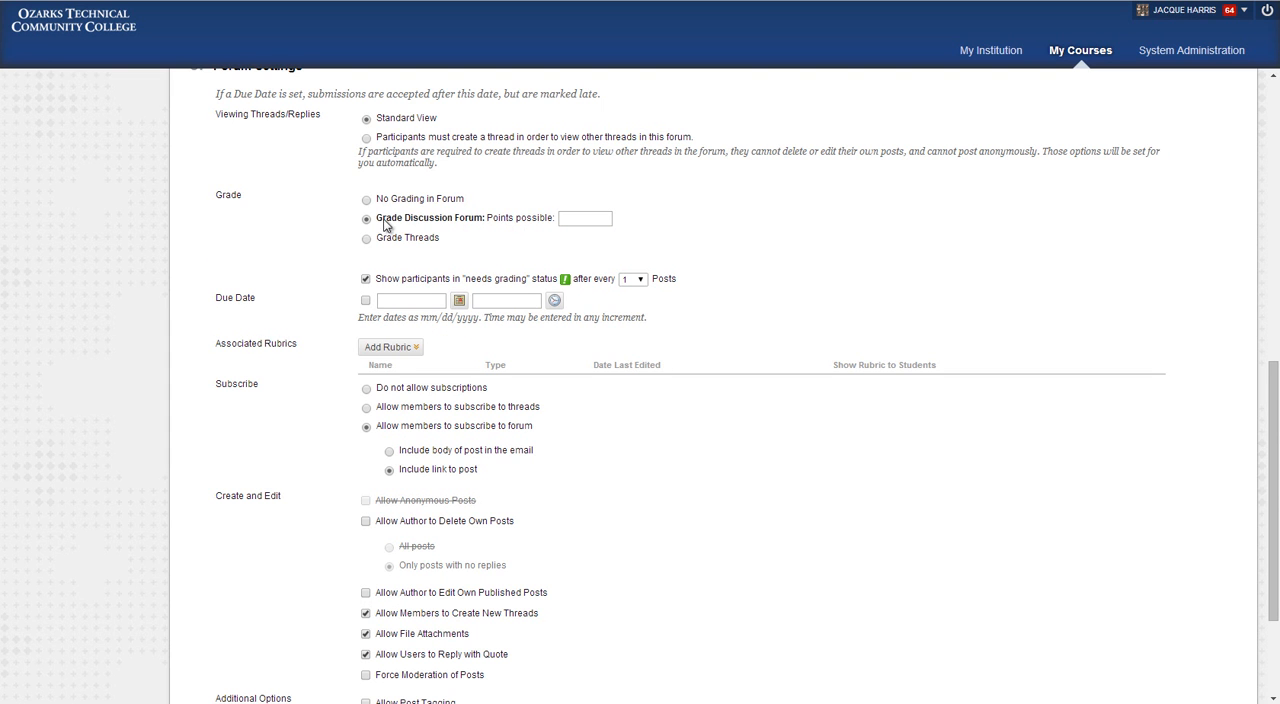
{"action": "left_click", "coordinate": [585, 218]}
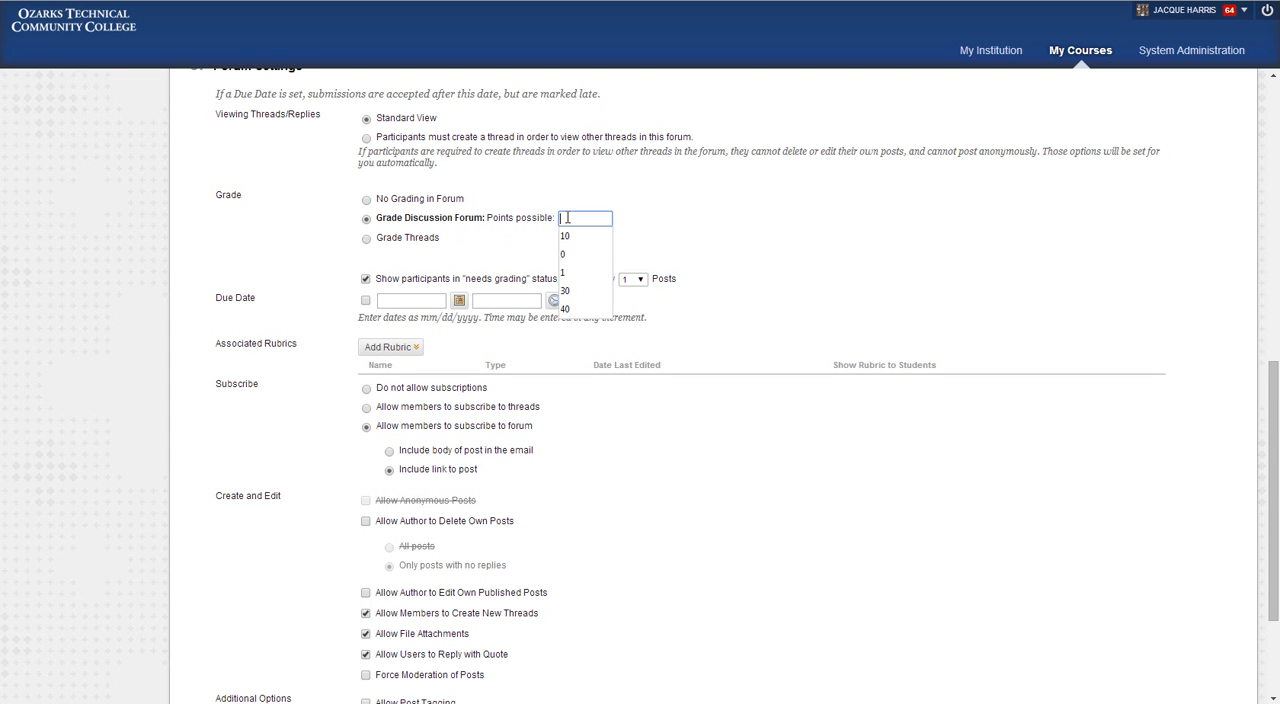
{"action": "left_click", "coordinate": [565, 235]}
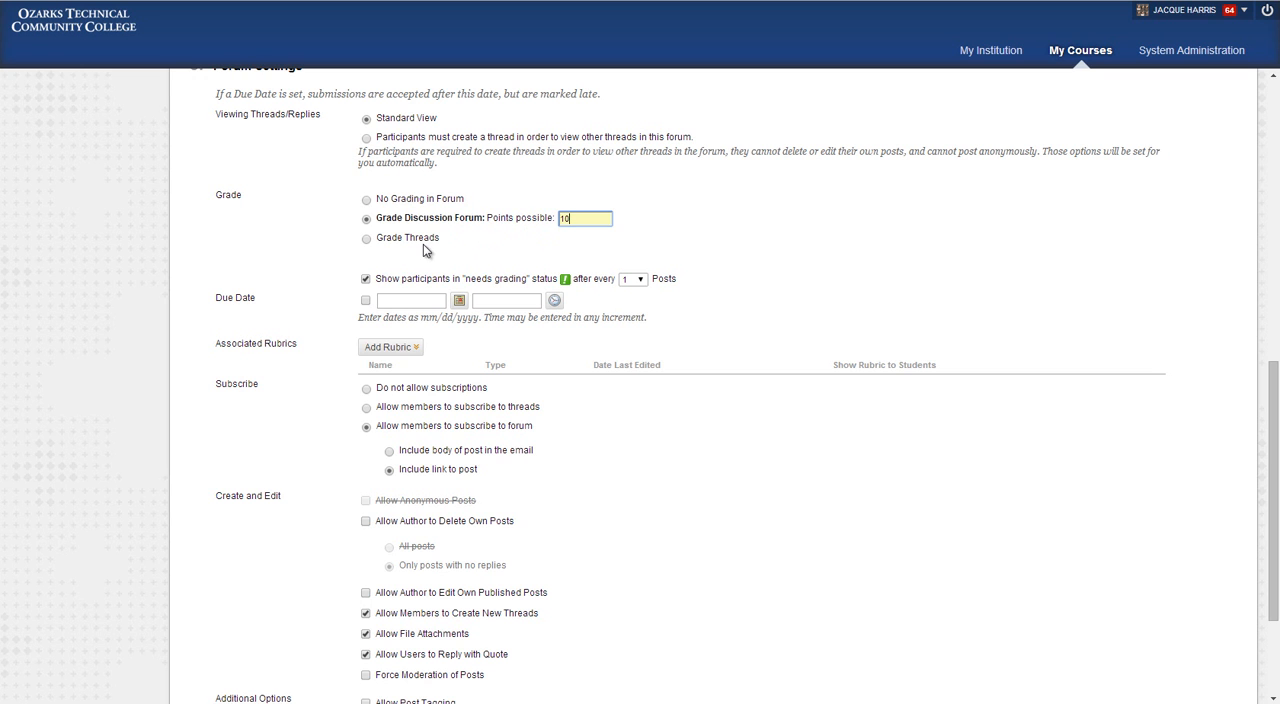
{"action": "mouse_move", "coordinate": [446, 245]}
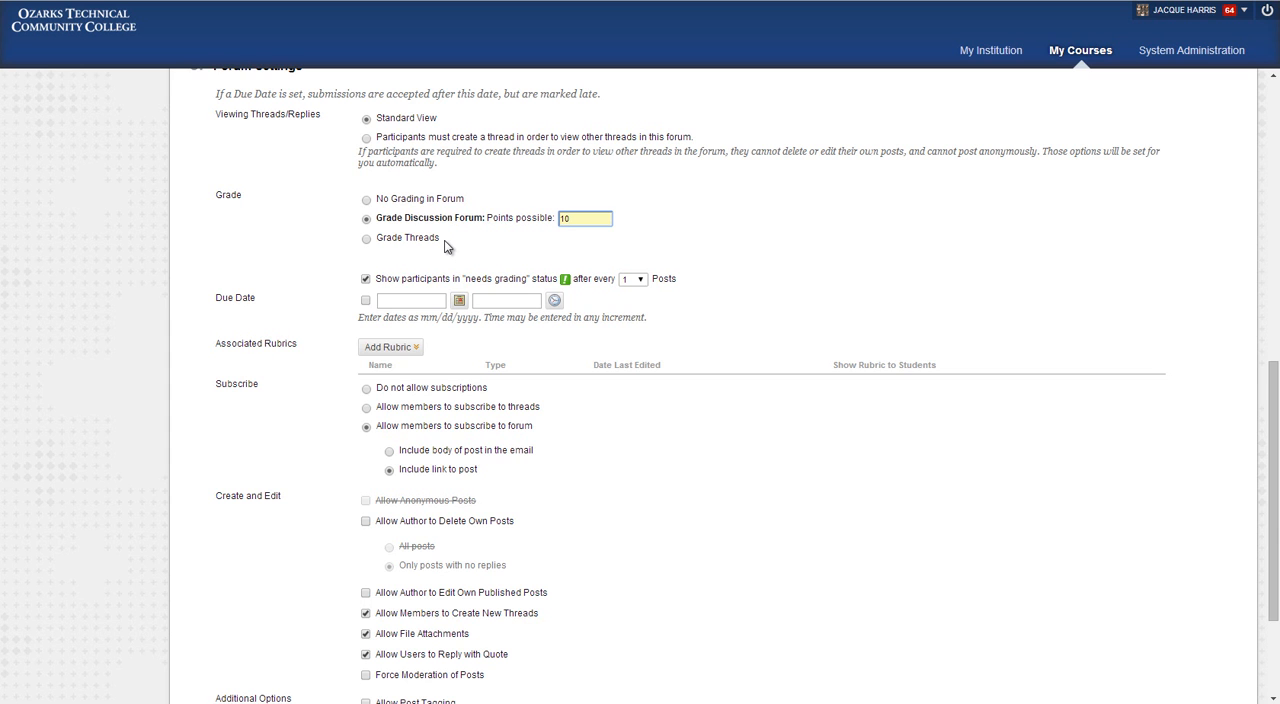
{"action": "mouse_move", "coordinate": [501, 225]}
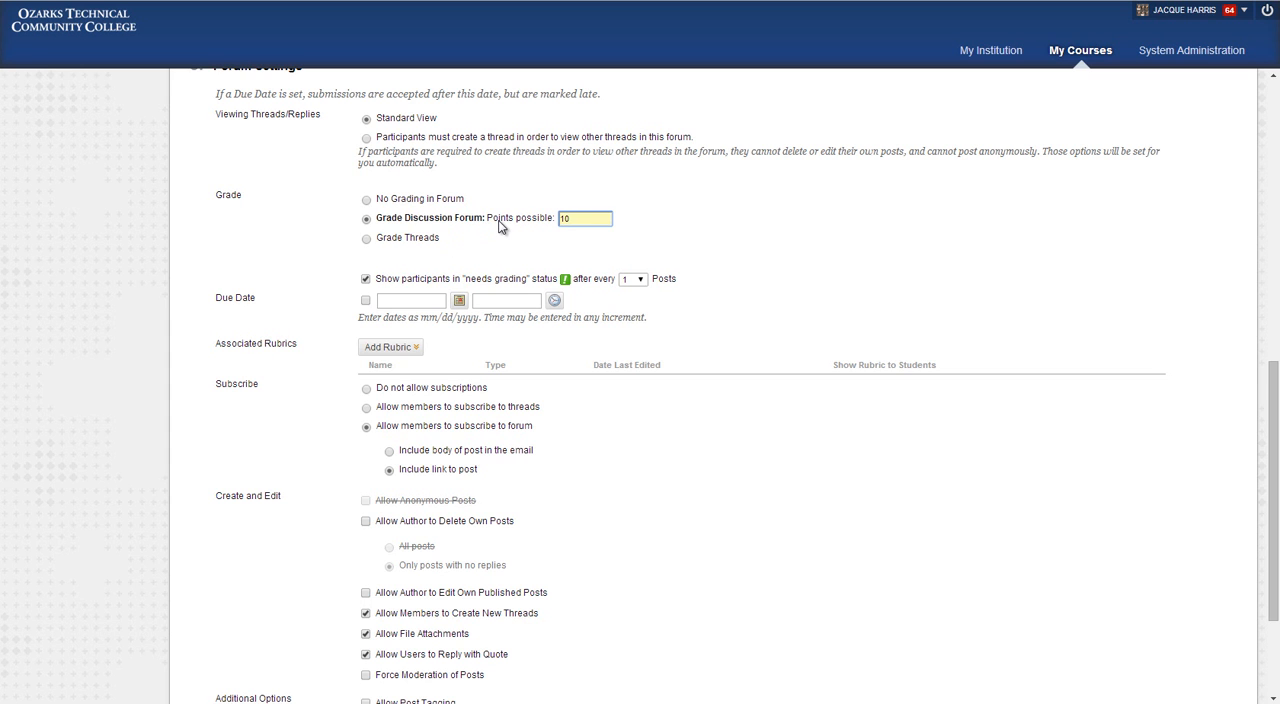
{"action": "mouse_move", "coordinate": [430, 280]}
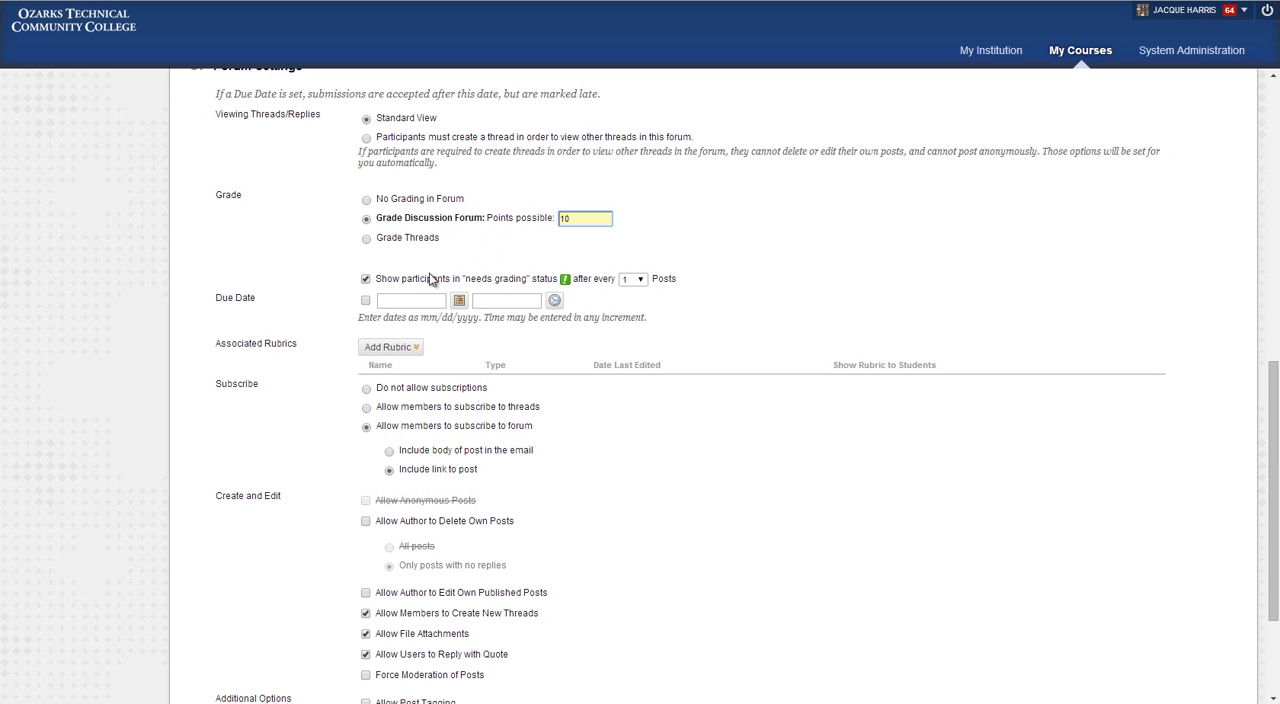
Enable the Due Date, filling in 05/30/2014 at 11:59 PM
{"action": "left_click", "coordinate": [366, 300]}
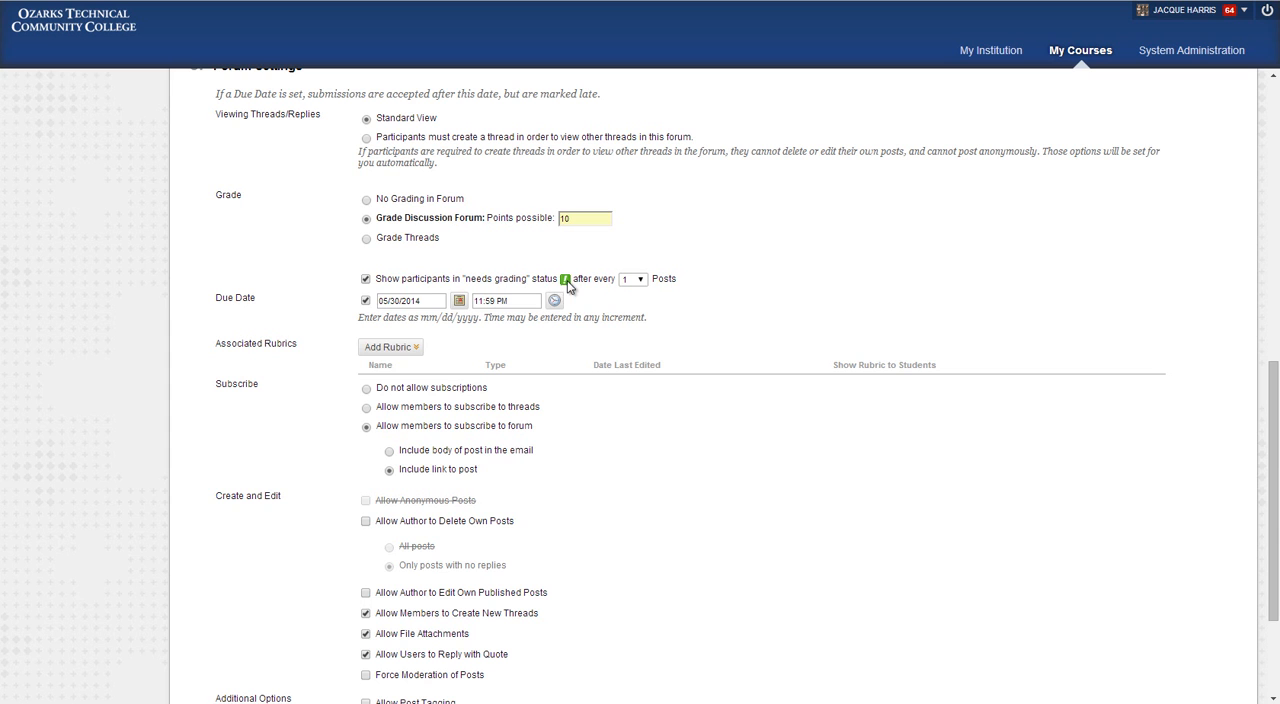
{"action": "mouse_move", "coordinate": [571, 291]}
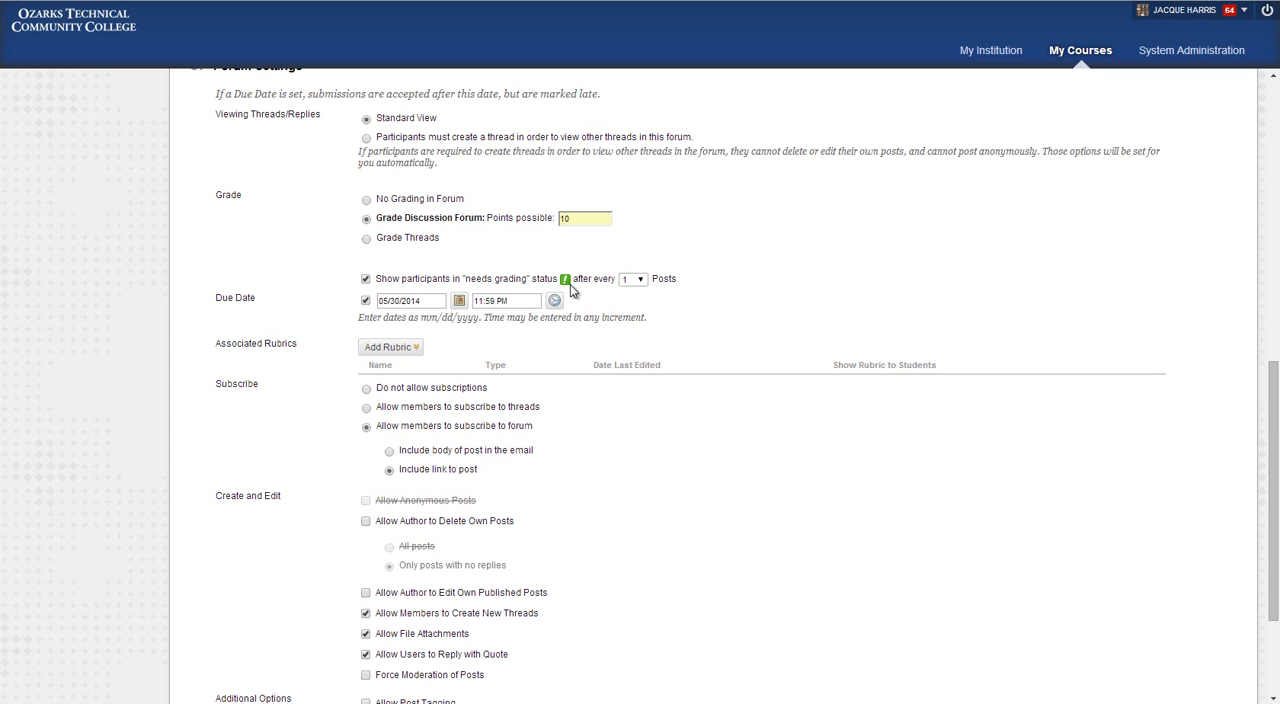
{"action": "mouse_move", "coordinate": [683, 295]}
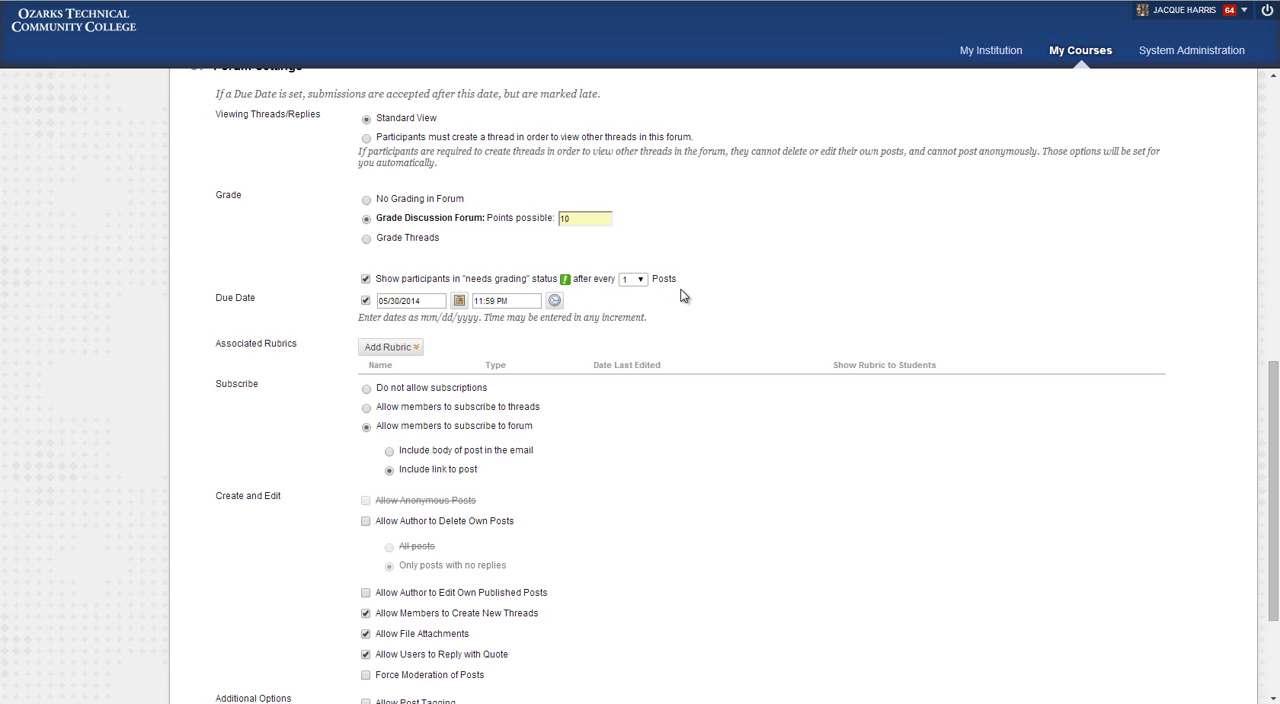
{"action": "left_click", "coordinate": [633, 278]}
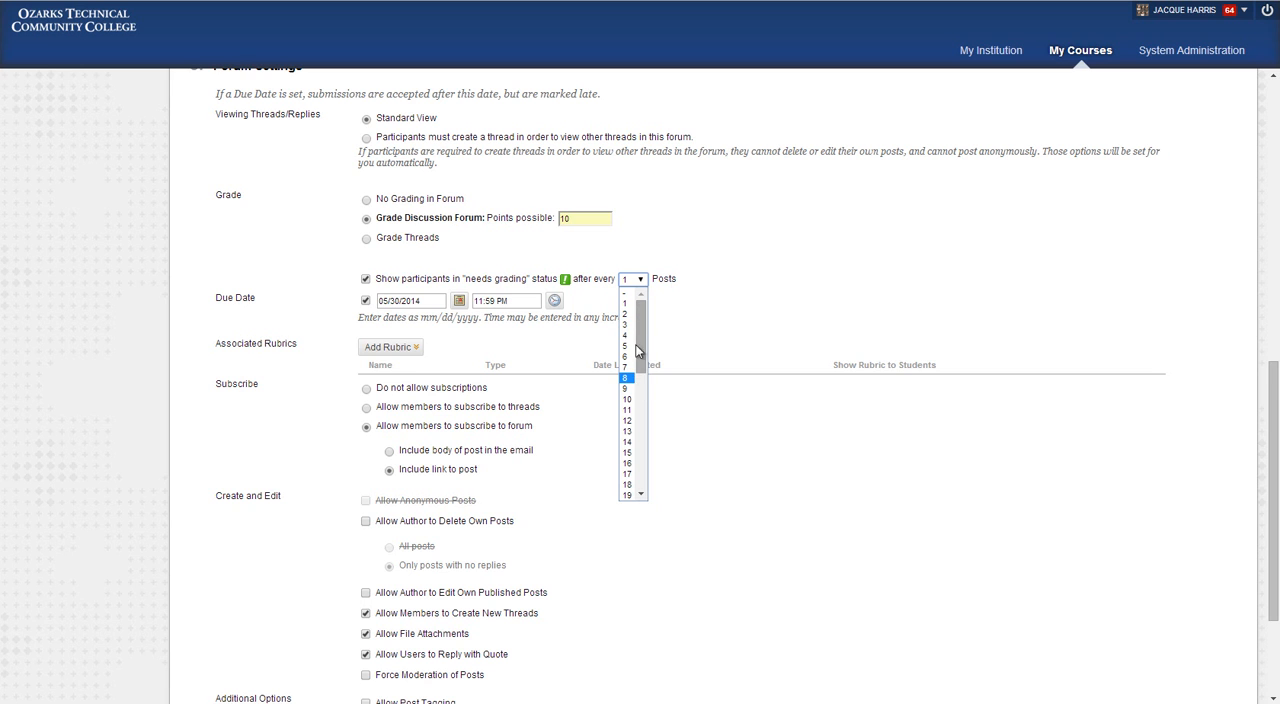
{"action": "scroll", "scroll_direction": "down", "scroll_amount": 3}
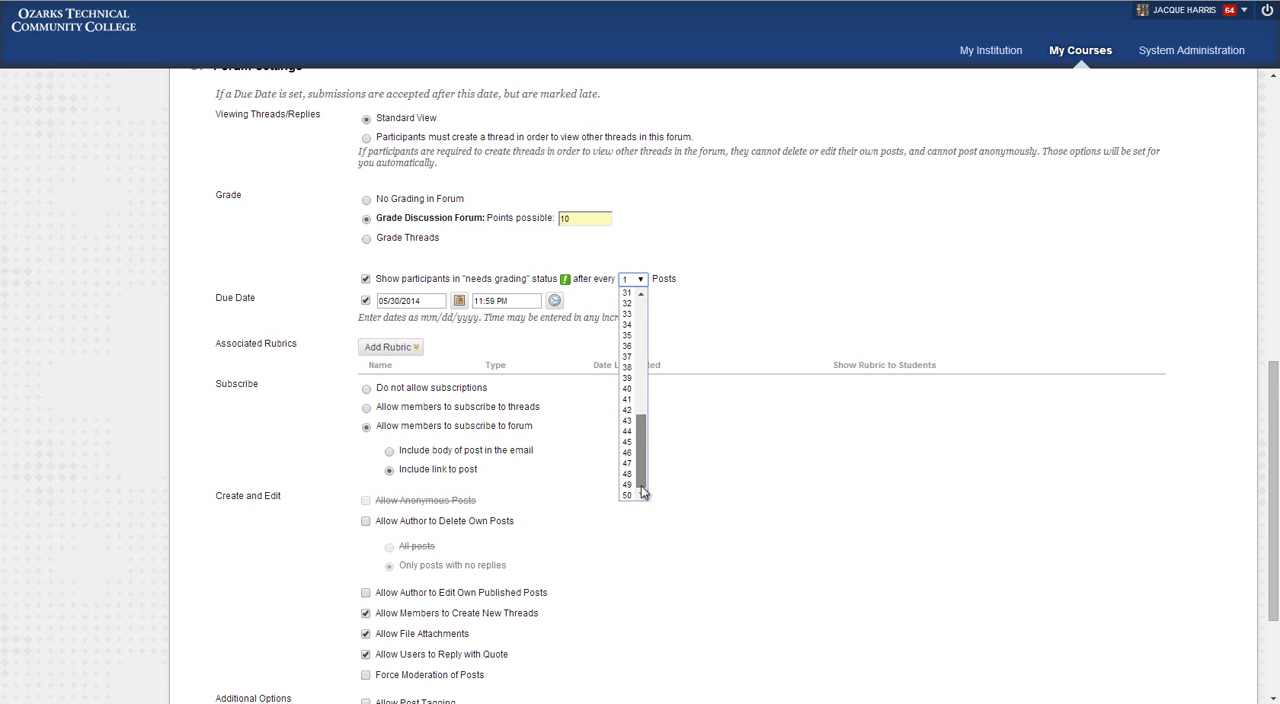
{"action": "left_click", "coordinate": [626, 495]}
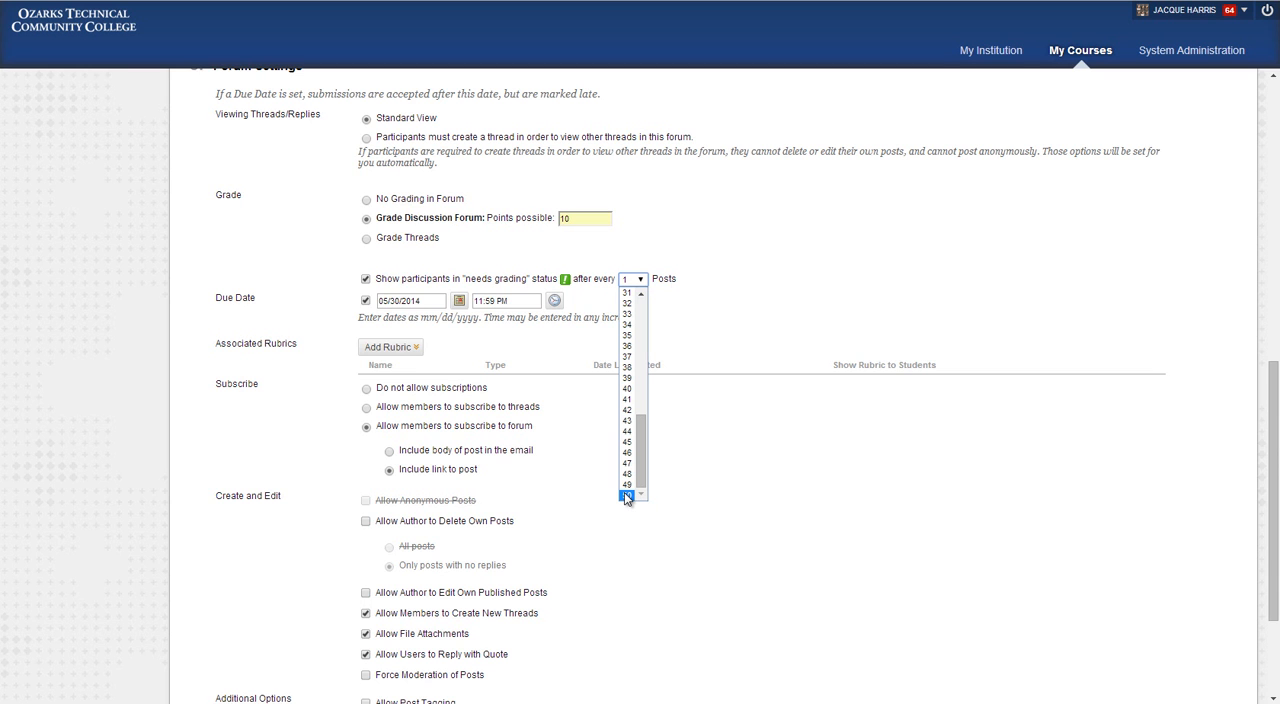
{"action": "left_click", "coordinate": [390, 347]}
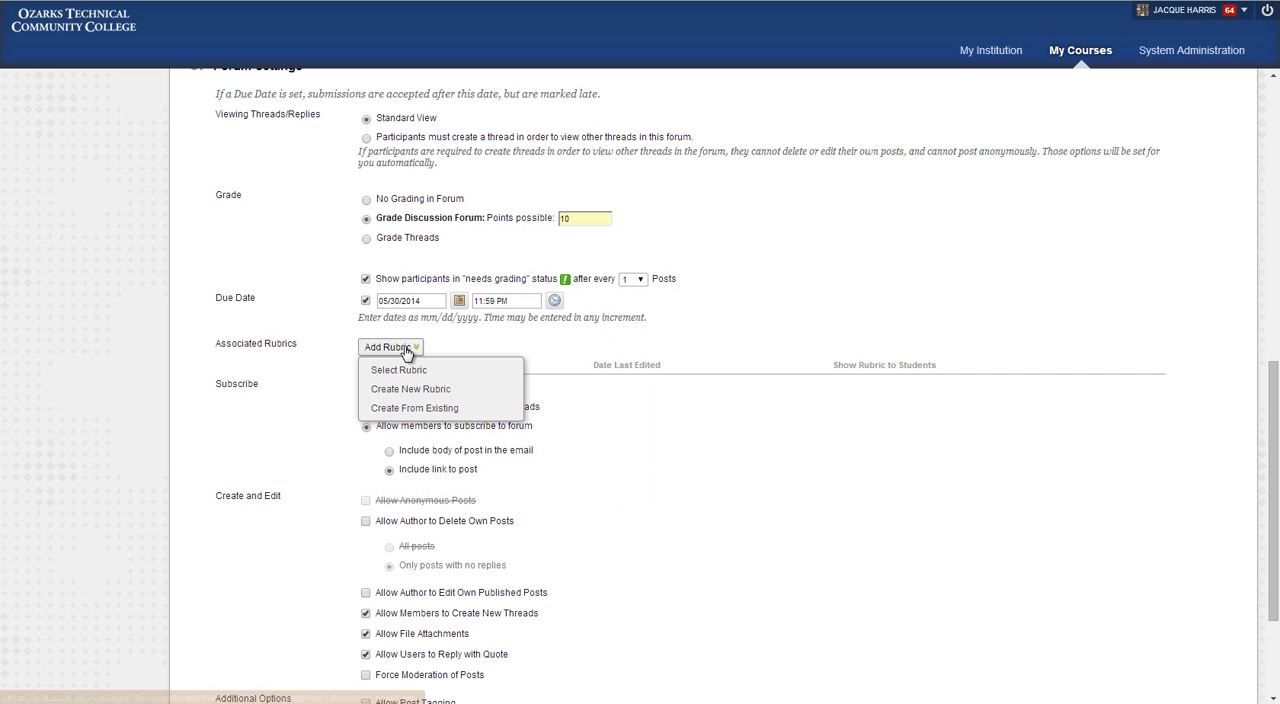
{"action": "left_click", "coordinate": [390, 346]}
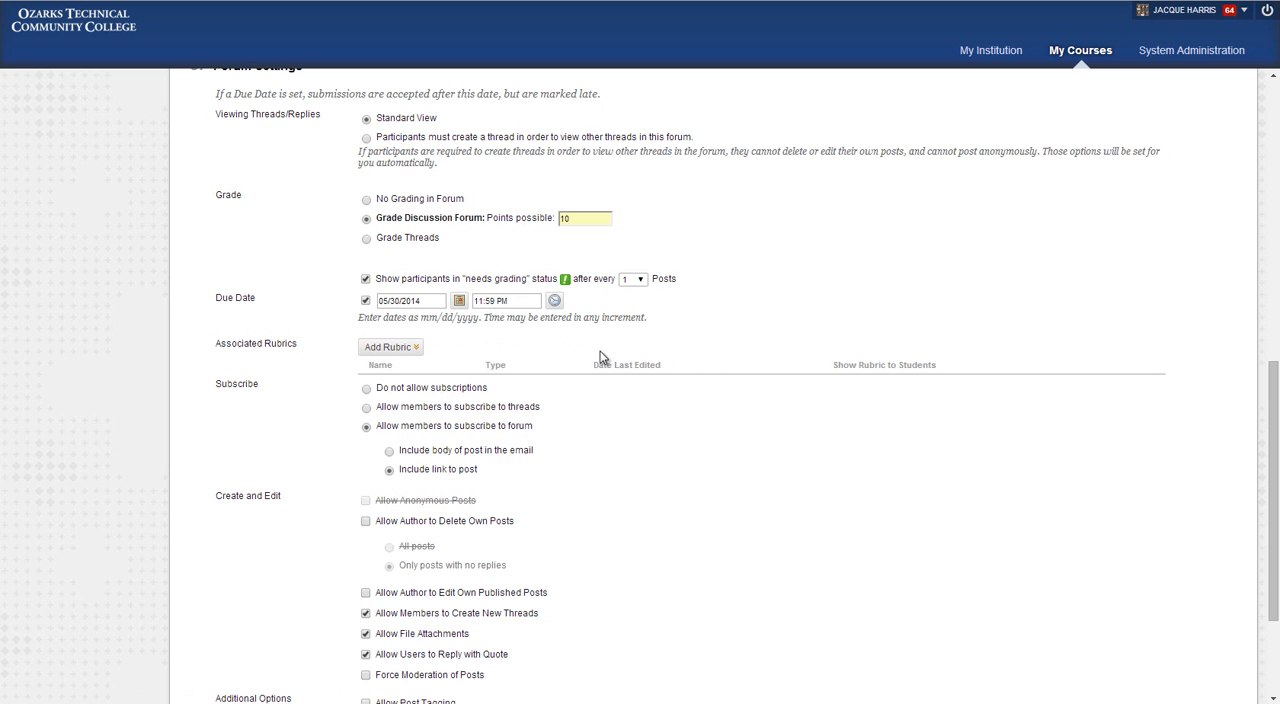
{"action": "scroll", "scroll_direction": "down", "scroll_amount": 3}
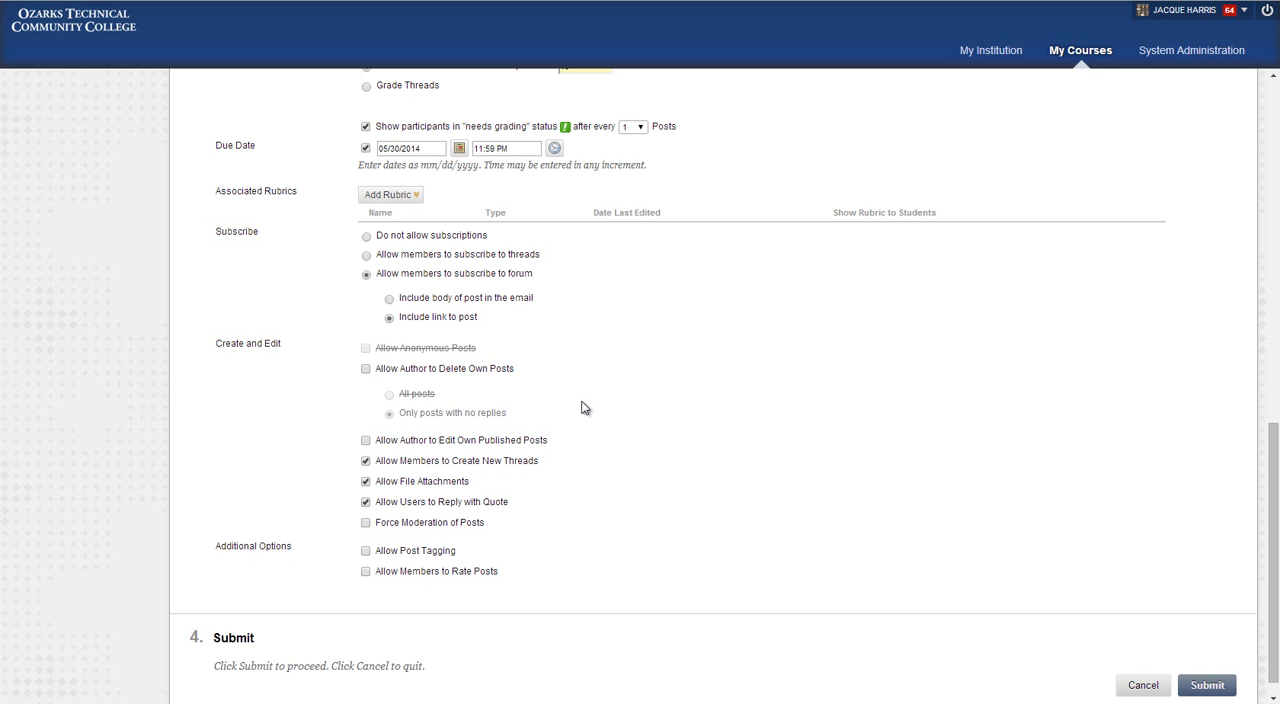
{"action": "mouse_move", "coordinate": [510, 245]}
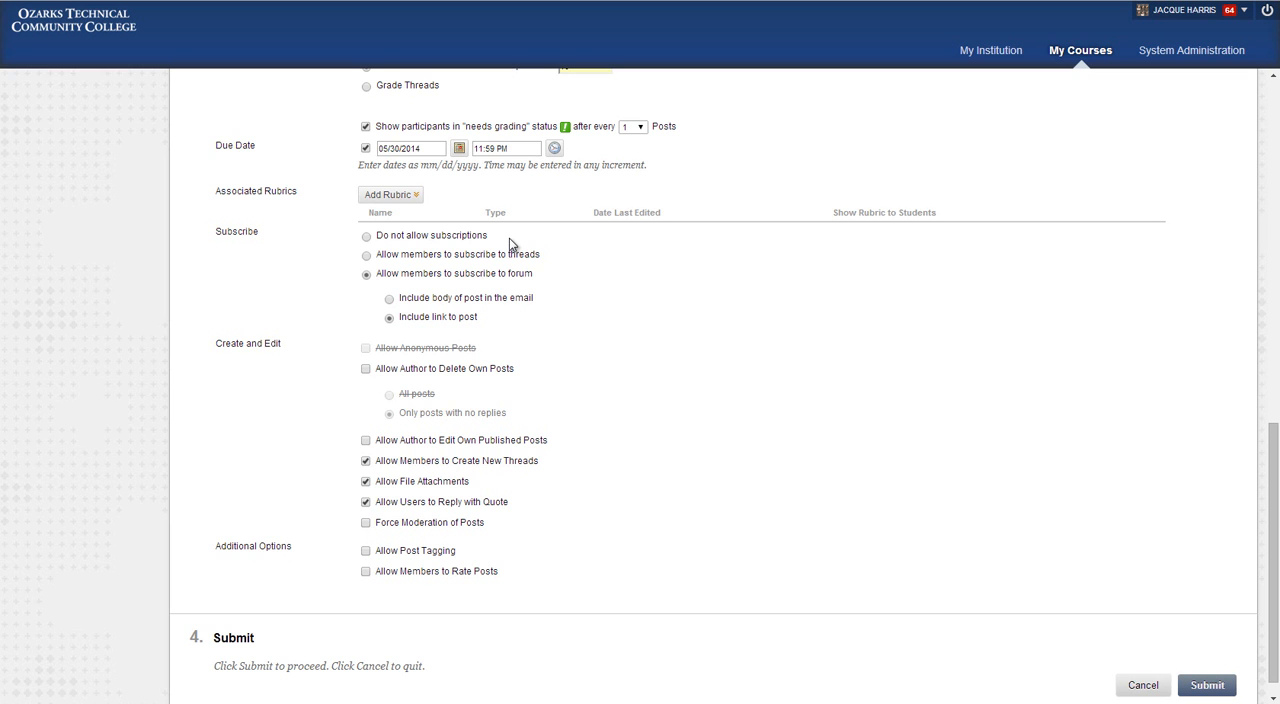
{"action": "mouse_move", "coordinate": [546, 263]}
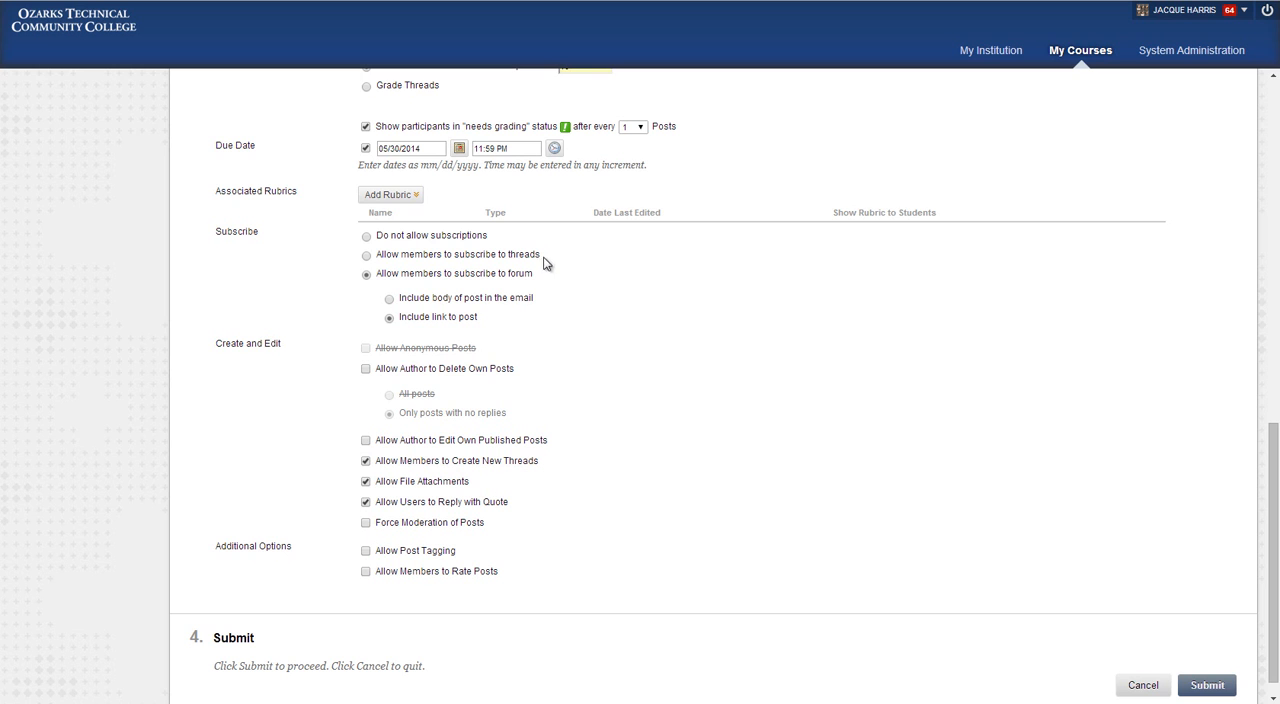
{"action": "mouse_move", "coordinate": [530, 287]}
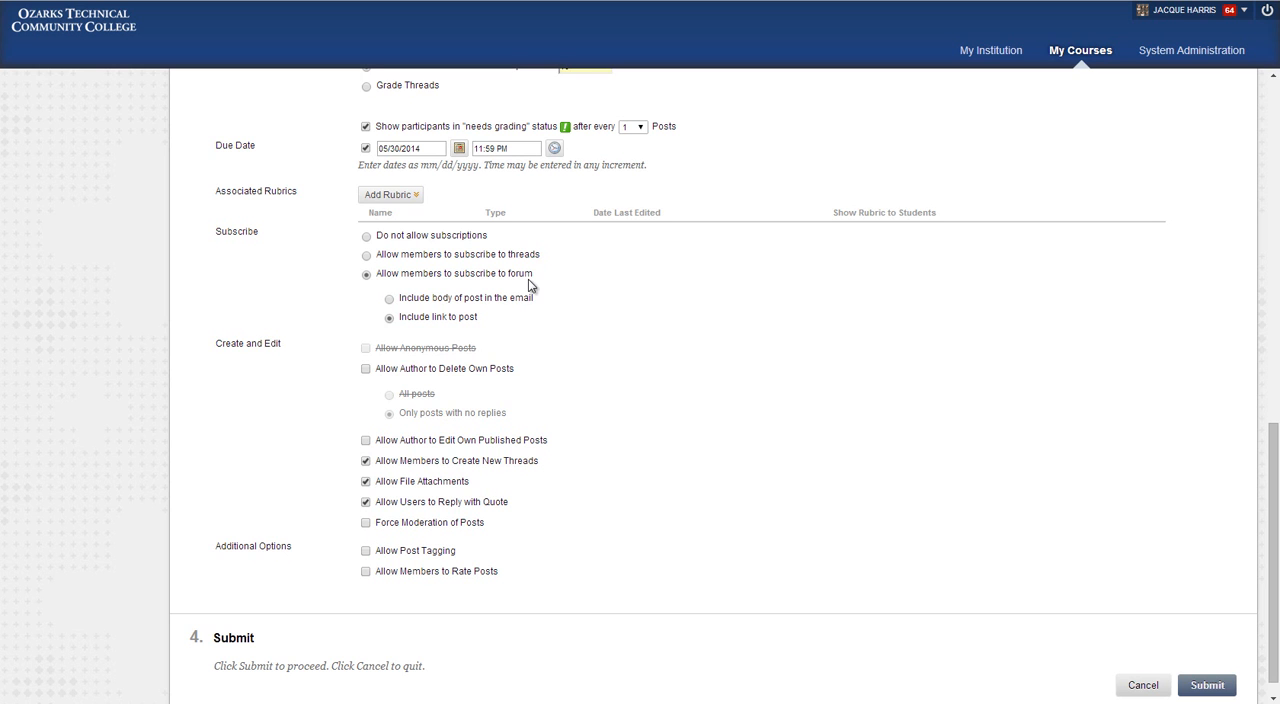
{"action": "mouse_move", "coordinate": [570, 286]}
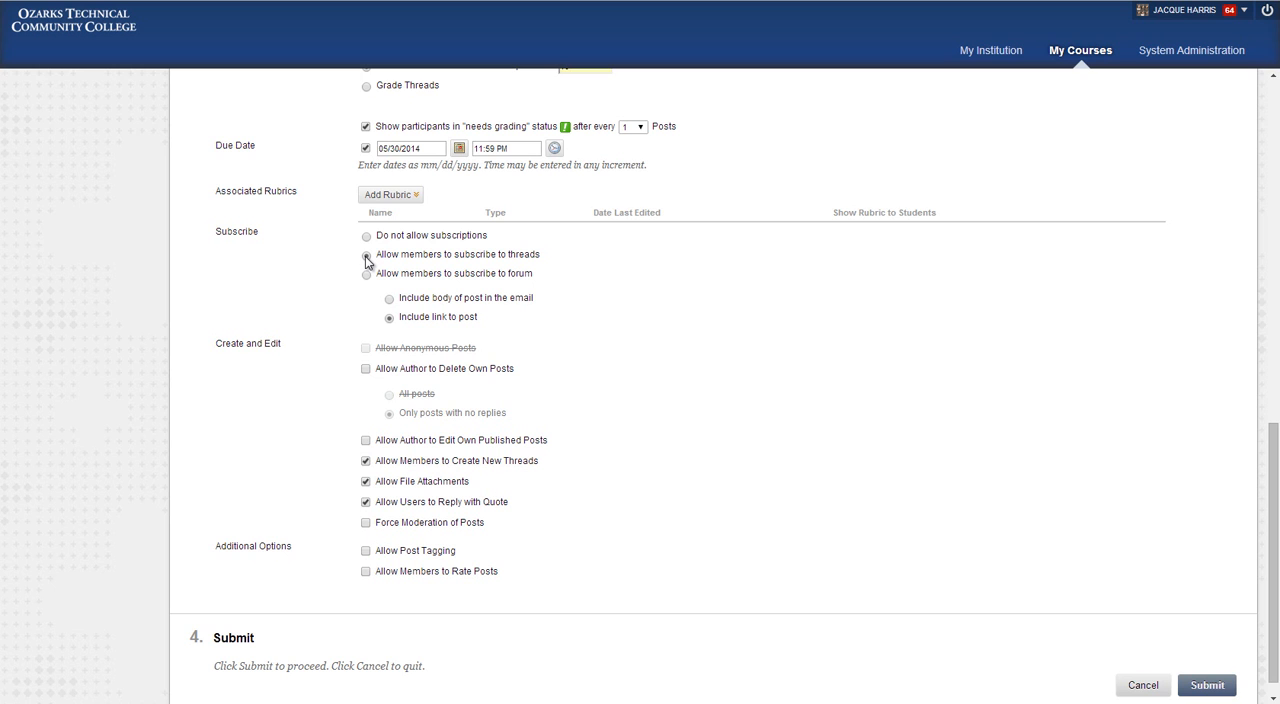
Allow thread subscriptions and include the post body in notification emails
{"action": "left_click", "coordinate": [366, 256]}
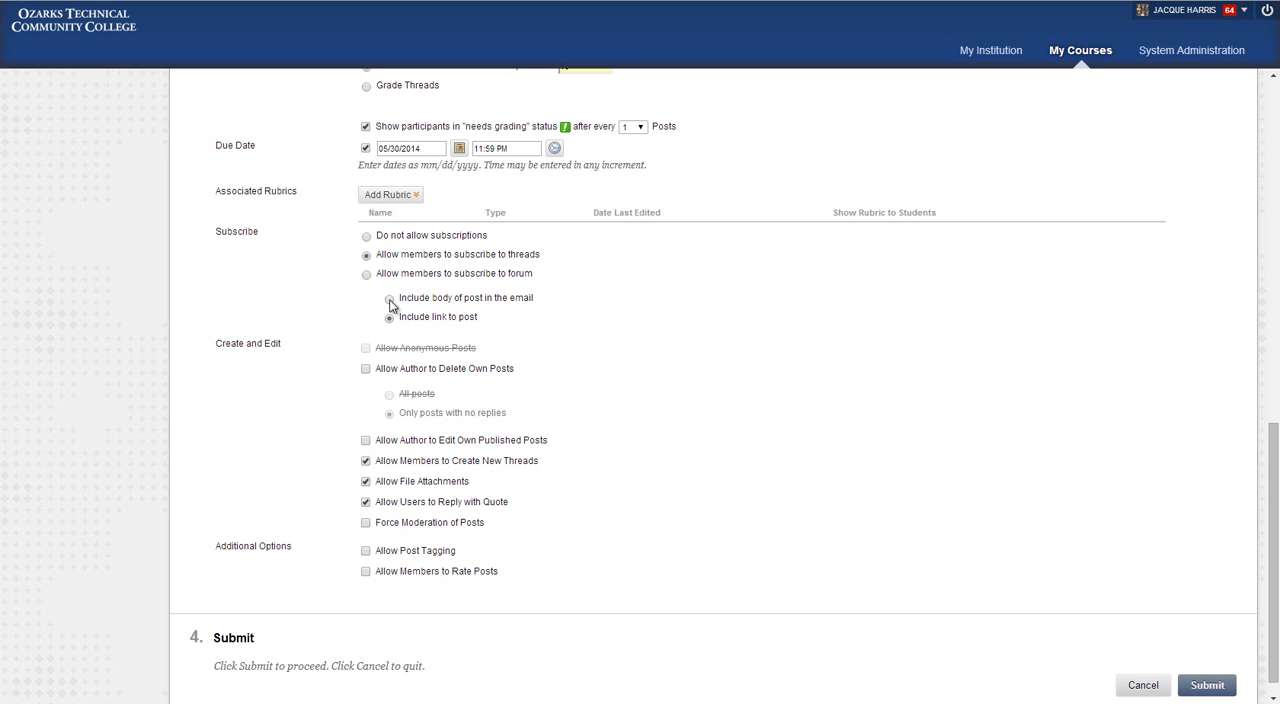
{"action": "left_click", "coordinate": [389, 298]}
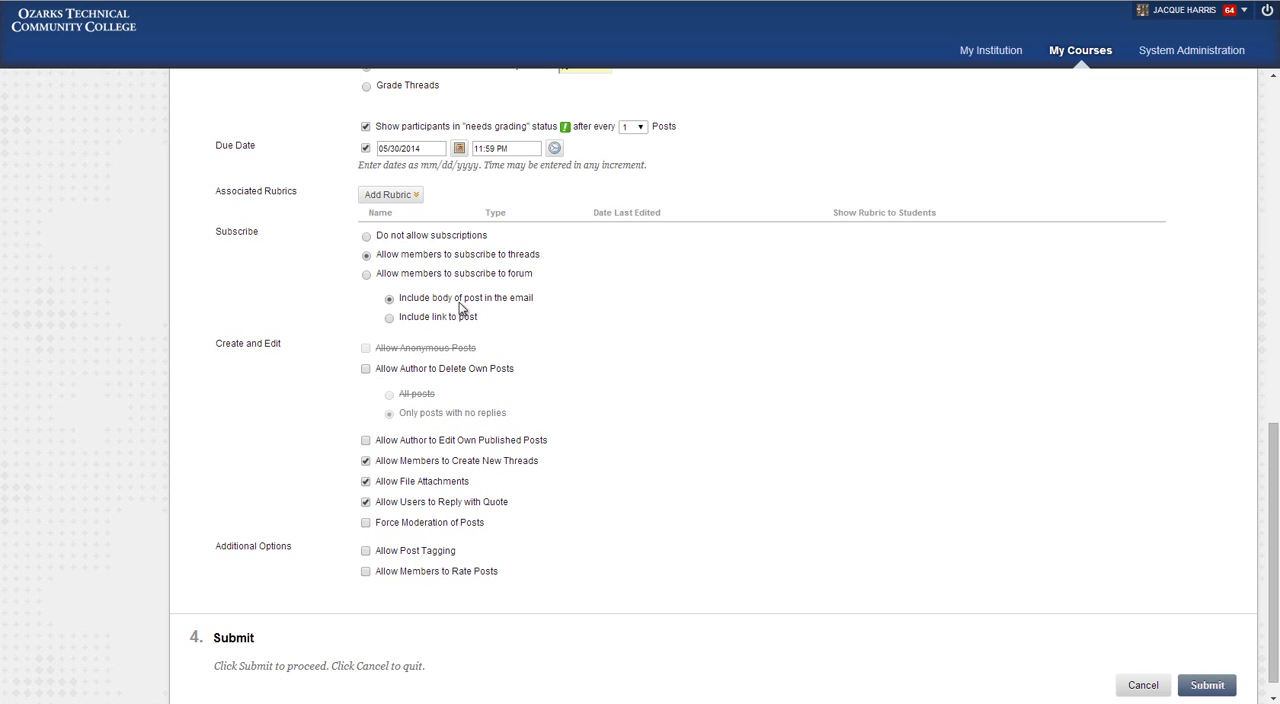
{"action": "mouse_move", "coordinate": [575, 317]}
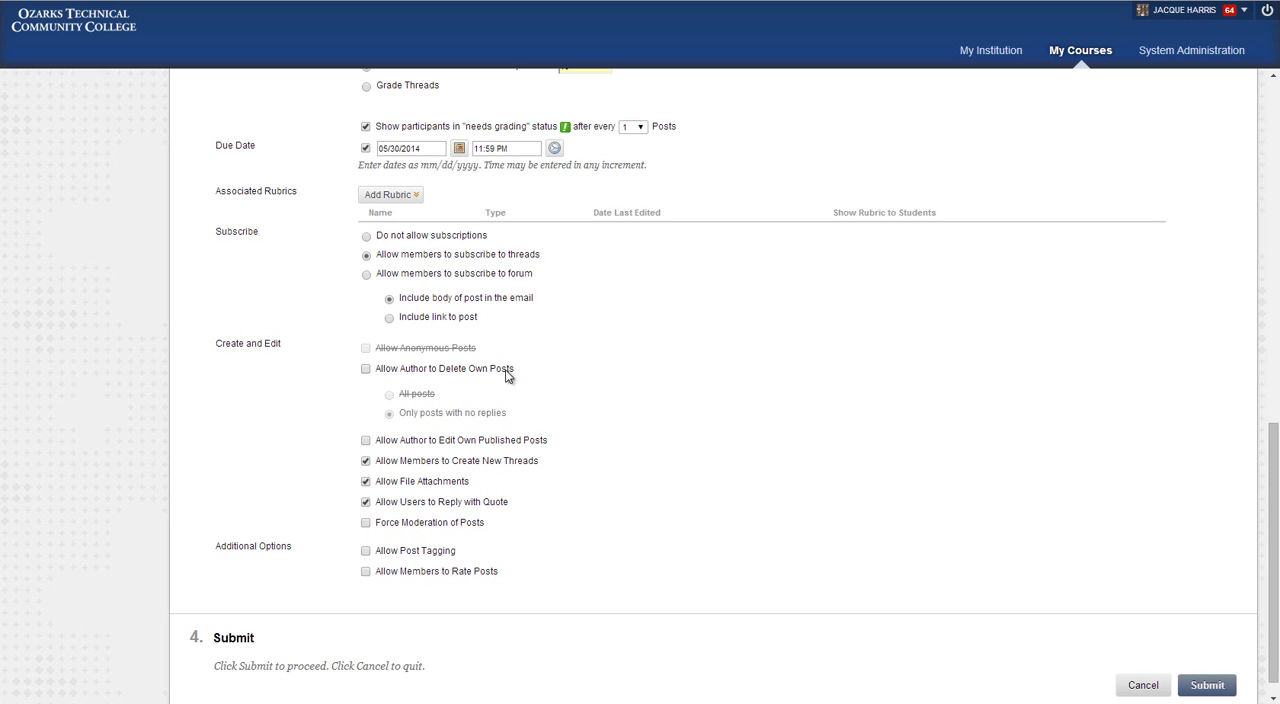
Check 'Allow Author to Delete Own Posts' and 'Allow Author to Edit Own Published Posts'
{"action": "left_click", "coordinate": [366, 368]}
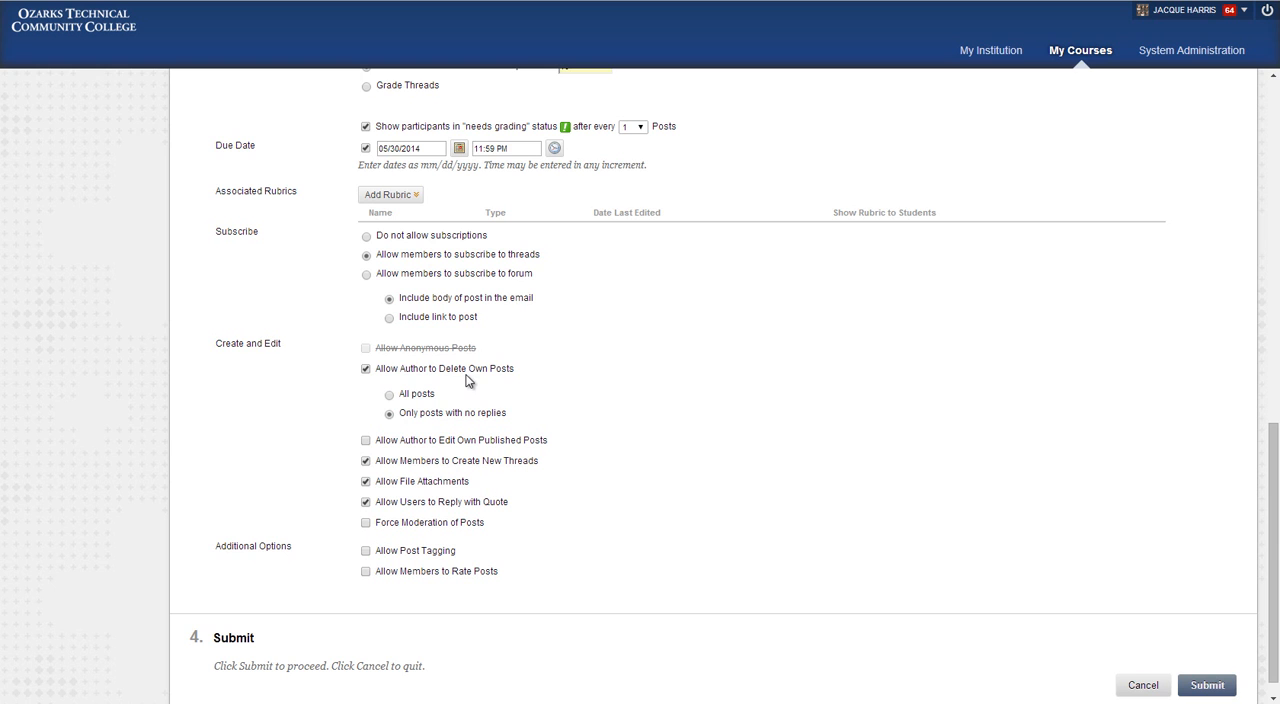
{"action": "mouse_move", "coordinate": [401, 431]}
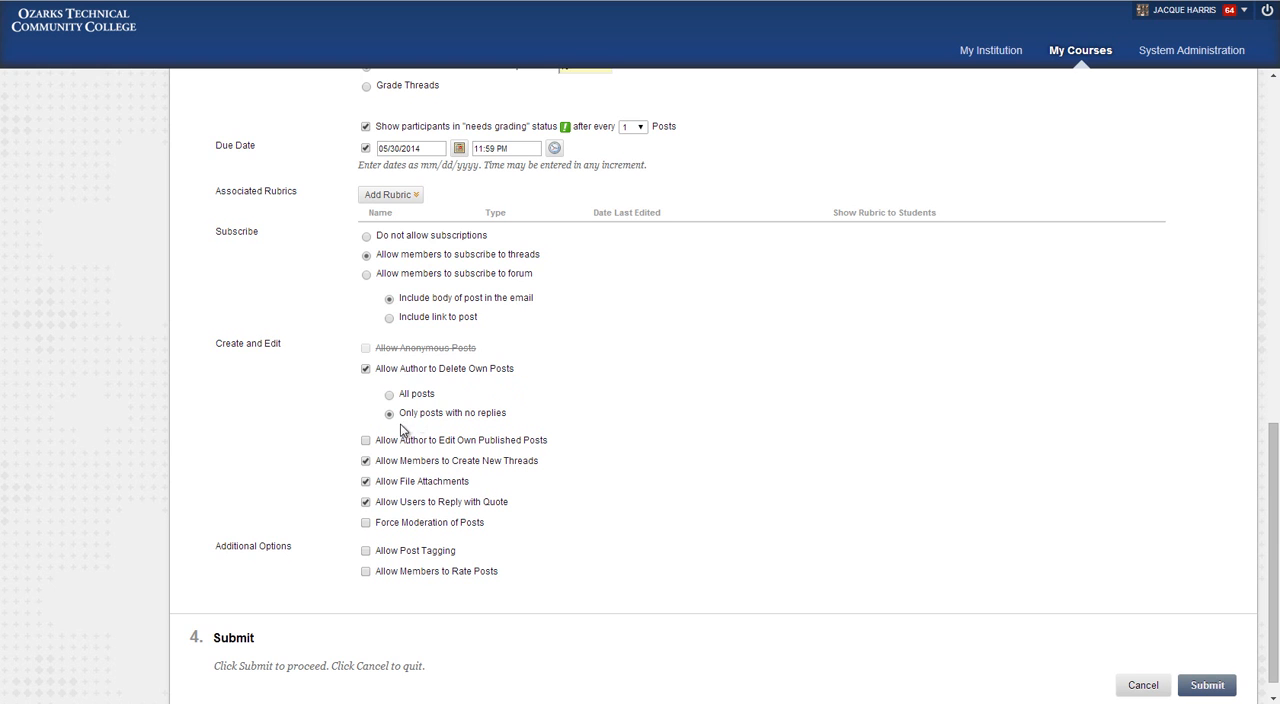
{"action": "mouse_move", "coordinate": [552, 427]}
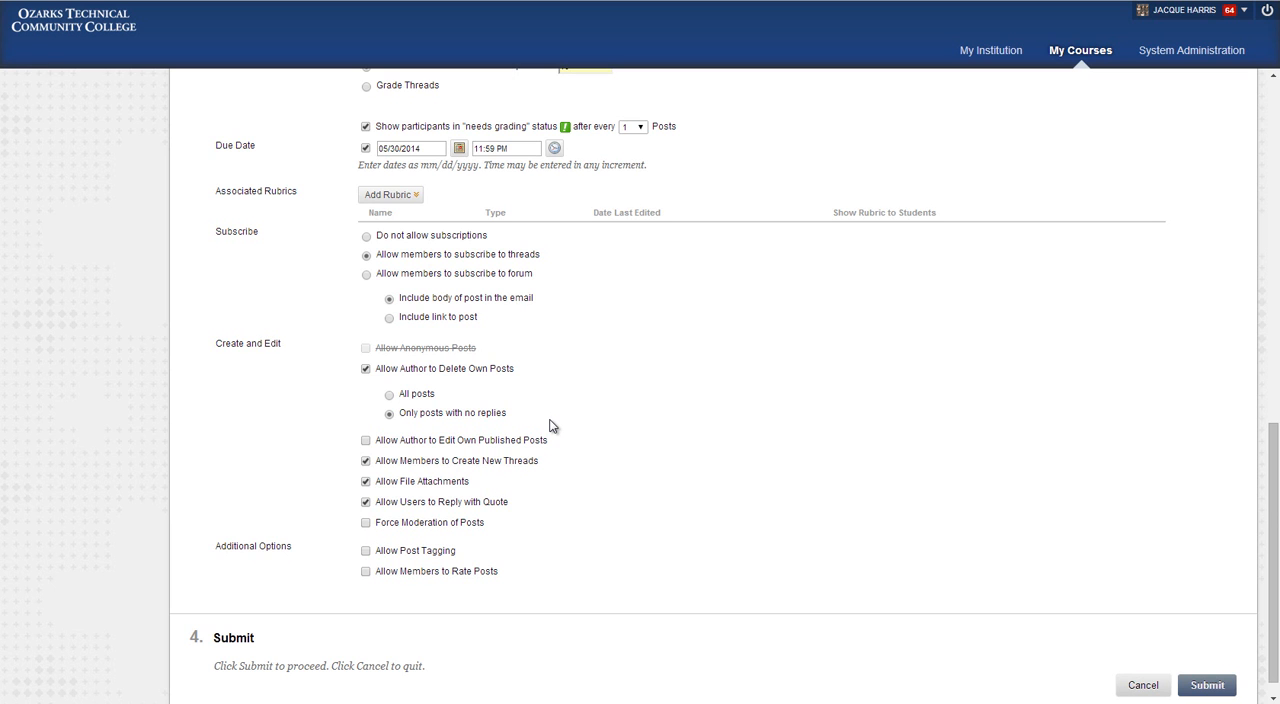
{"action": "left_click", "coordinate": [366, 440]}
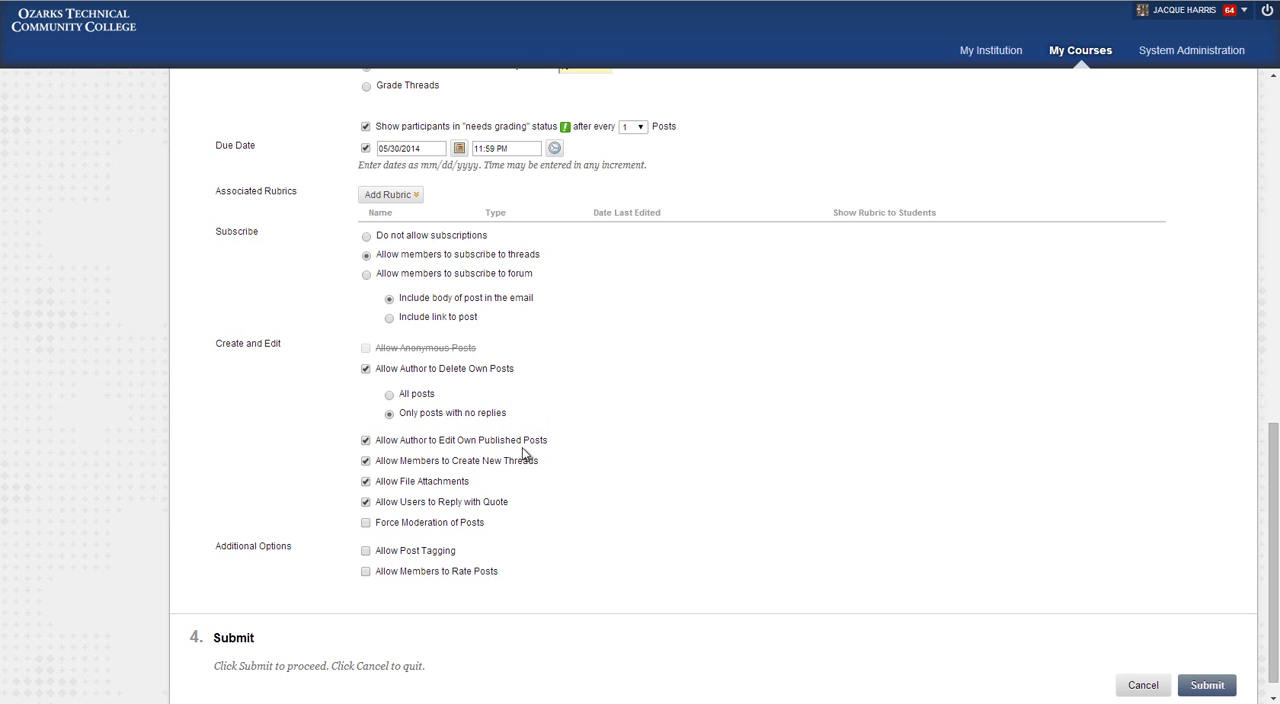
{"action": "mouse_move", "coordinate": [595, 452]}
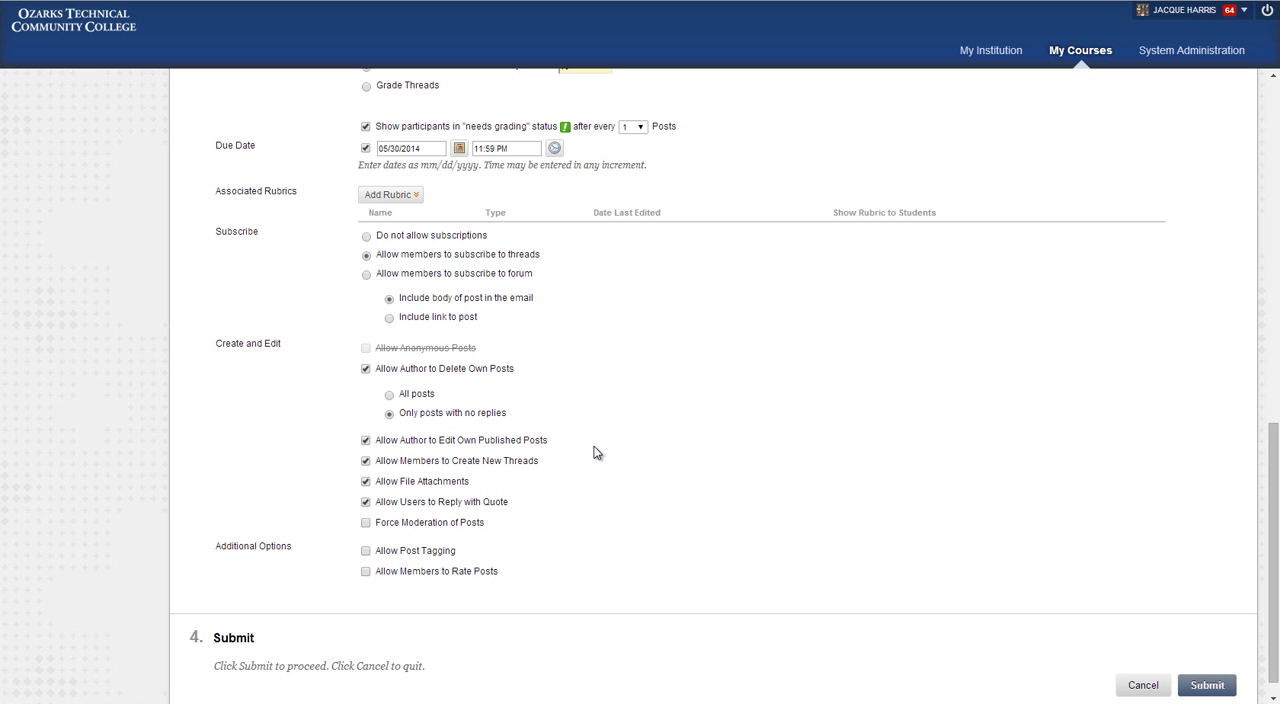
{"action": "mouse_move", "coordinate": [540, 474]}
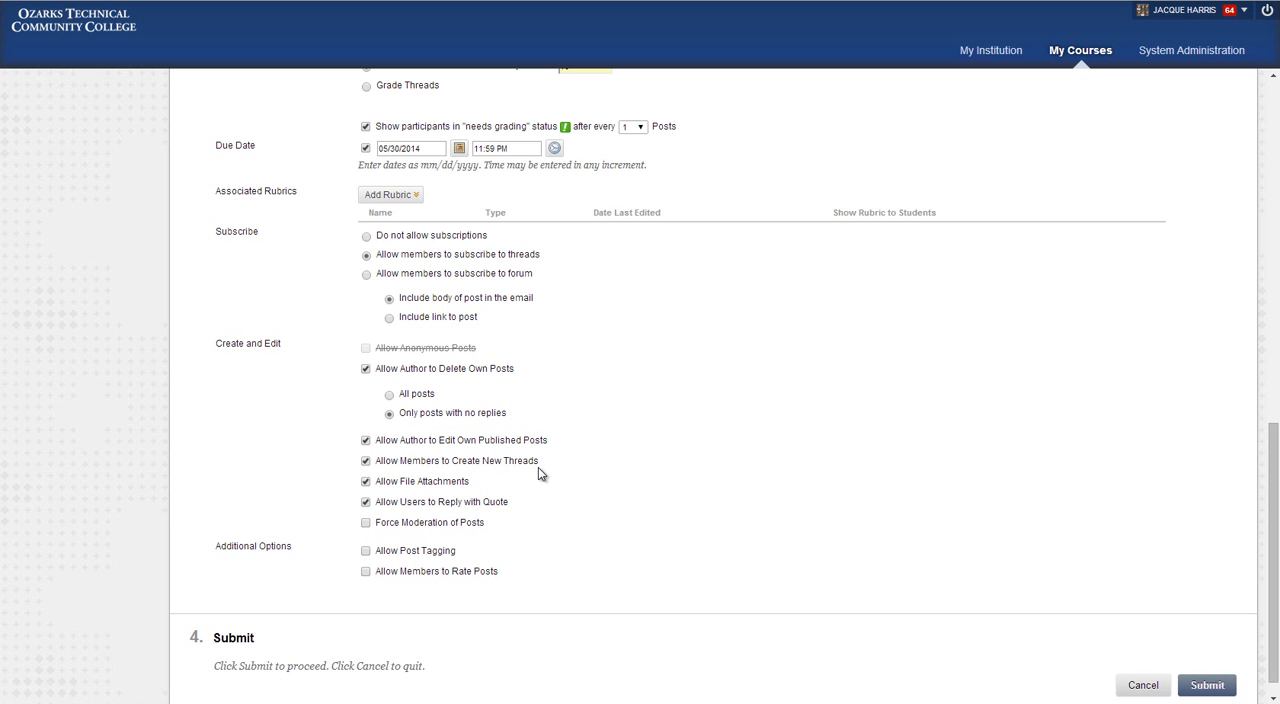
{"action": "mouse_move", "coordinate": [485, 485]}
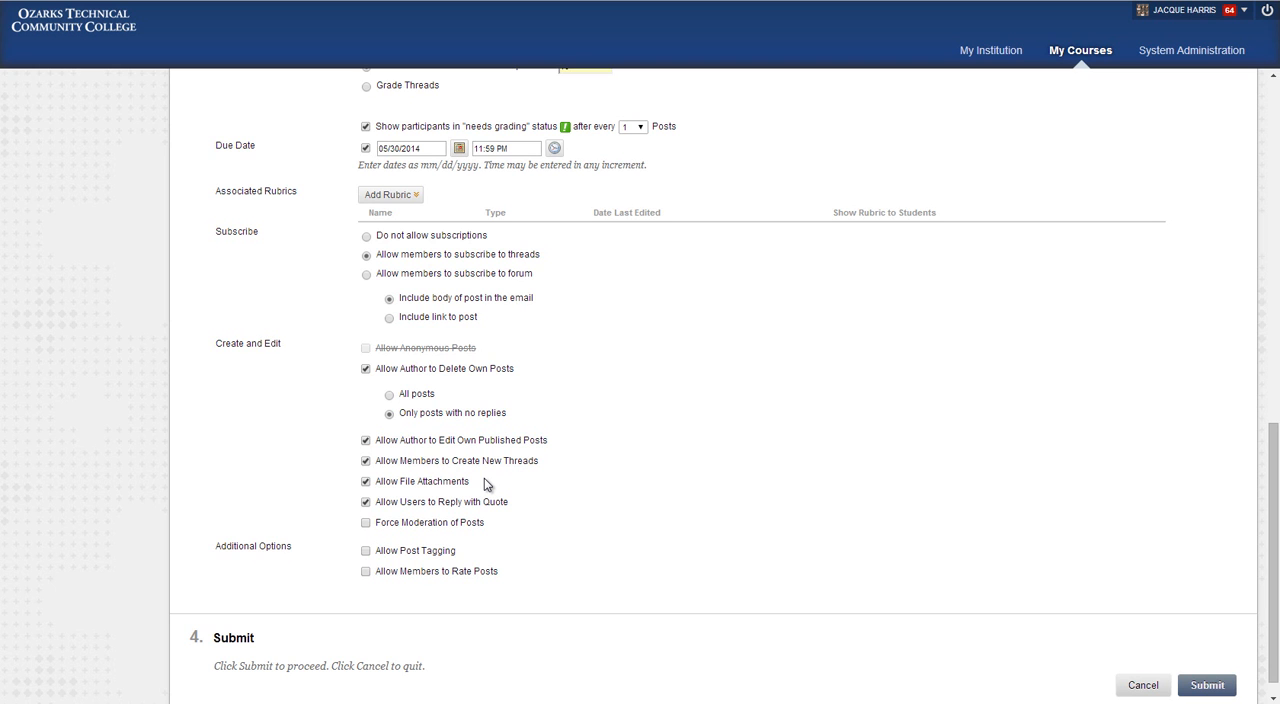
{"action": "mouse_move", "coordinate": [506, 517]}
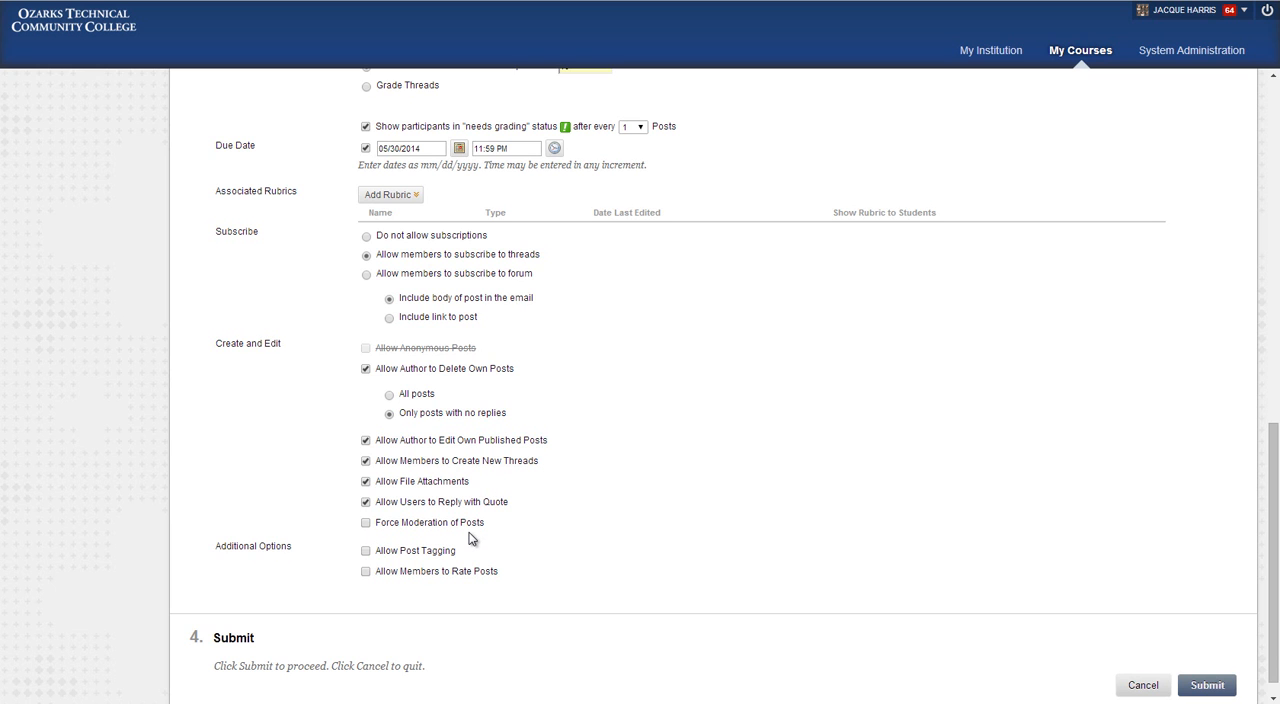
{"action": "mouse_move", "coordinate": [434, 557]}
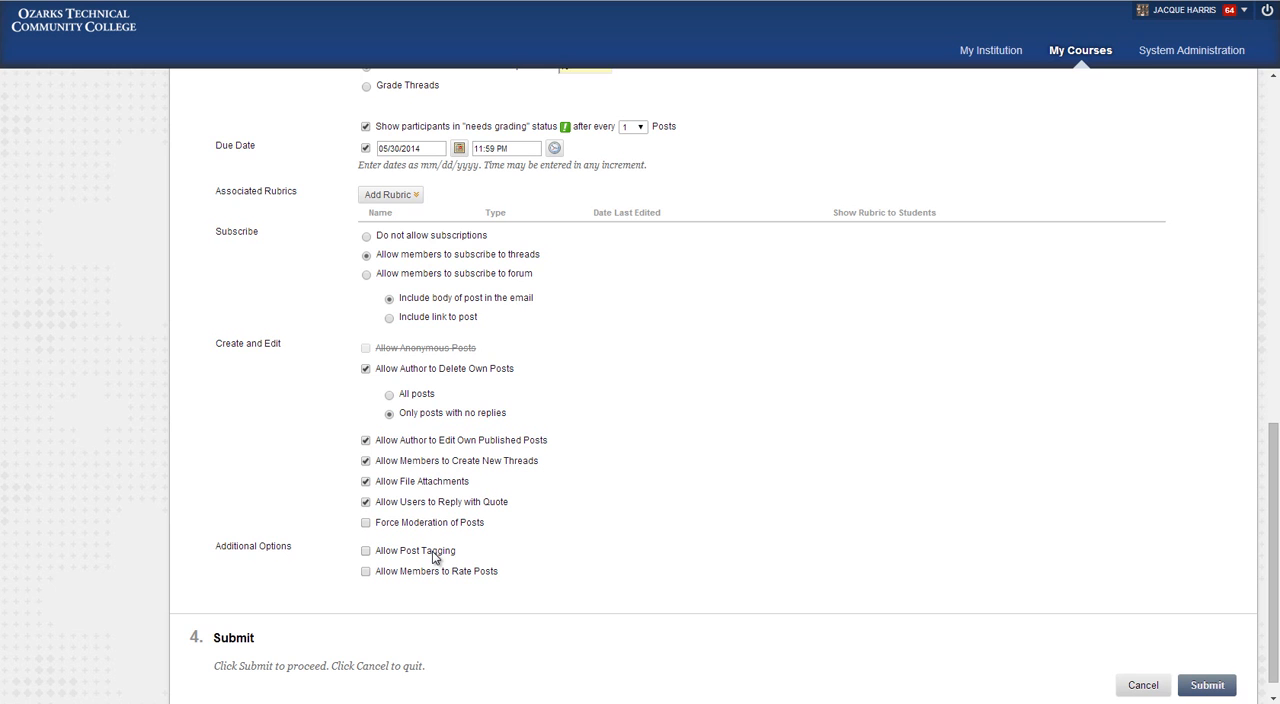
{"action": "mouse_move", "coordinate": [468, 557]}
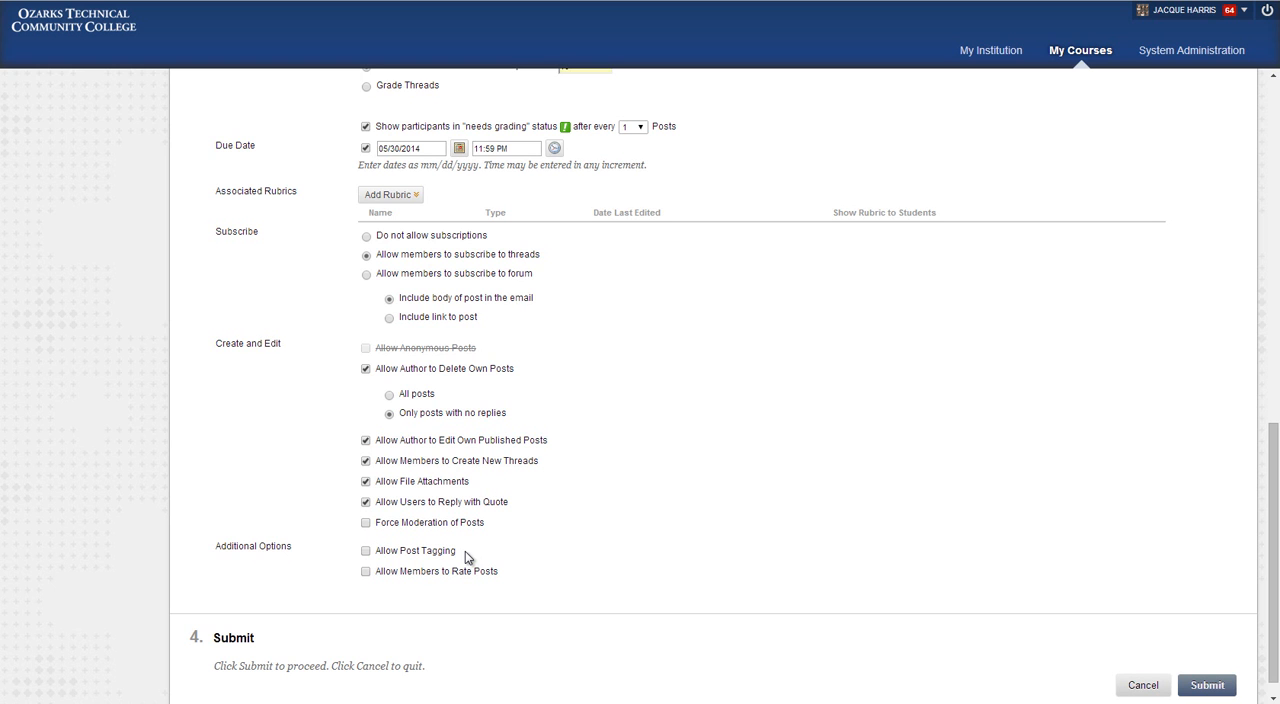
Check 'Allow Post Tagging' and 'Allow Members to Rate Posts' under Additional Options
{"action": "left_click", "coordinate": [366, 551]}
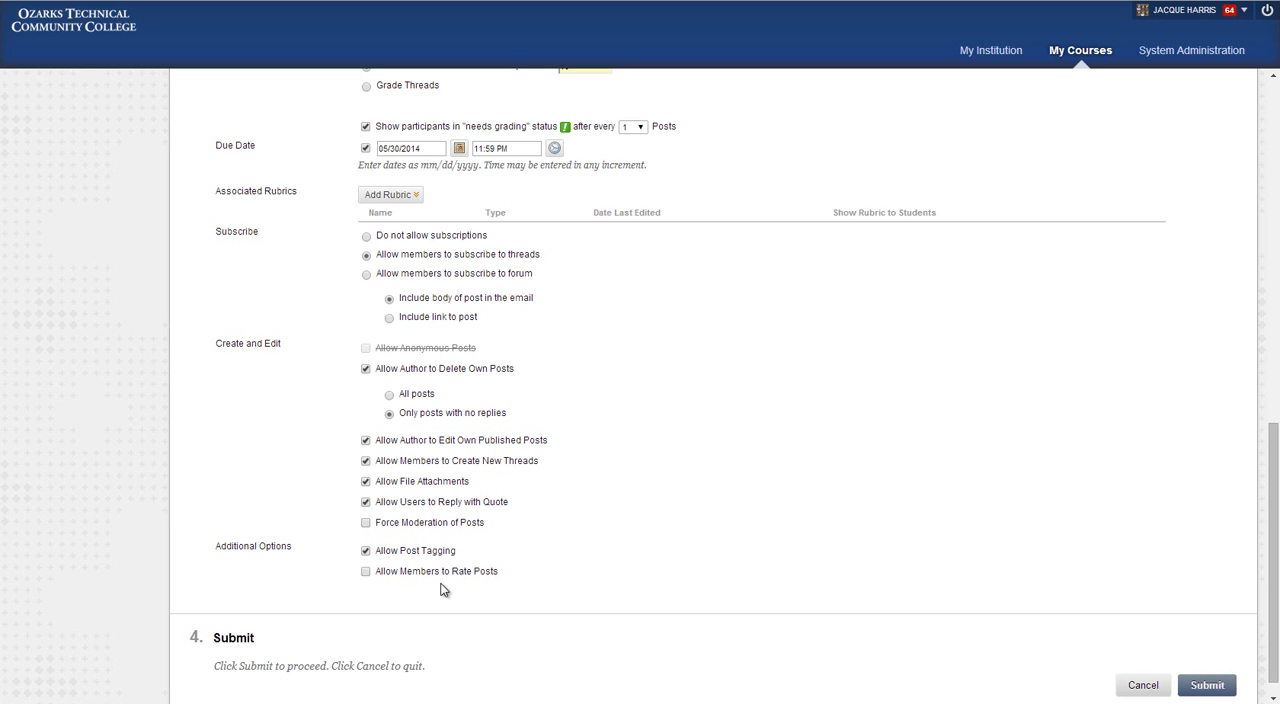
{"action": "mouse_move", "coordinate": [380, 570]}
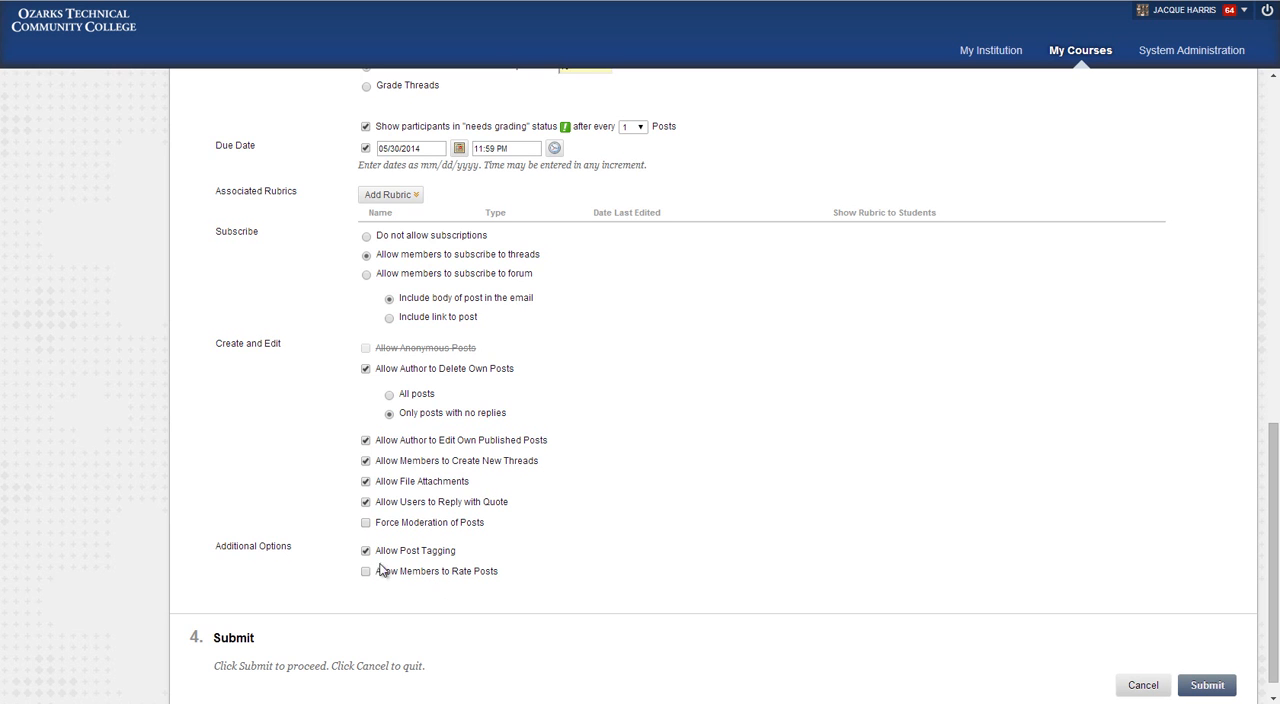
{"action": "left_click", "coordinate": [366, 571]}
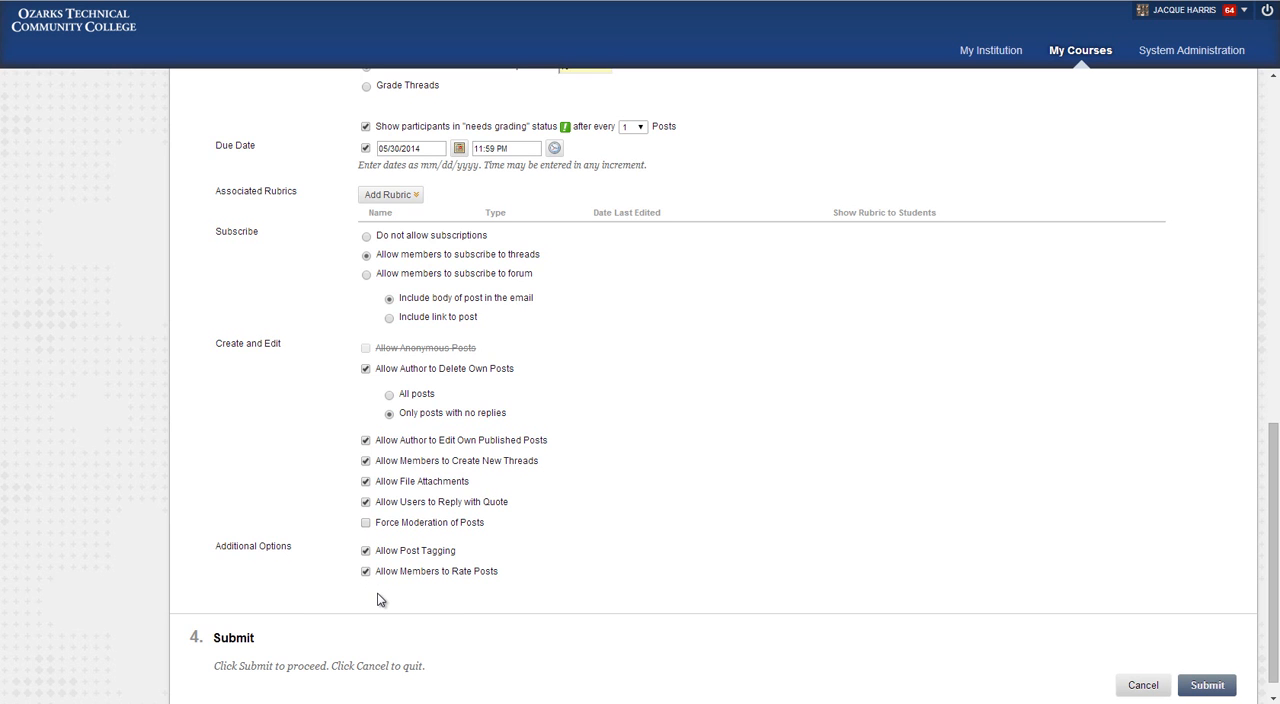